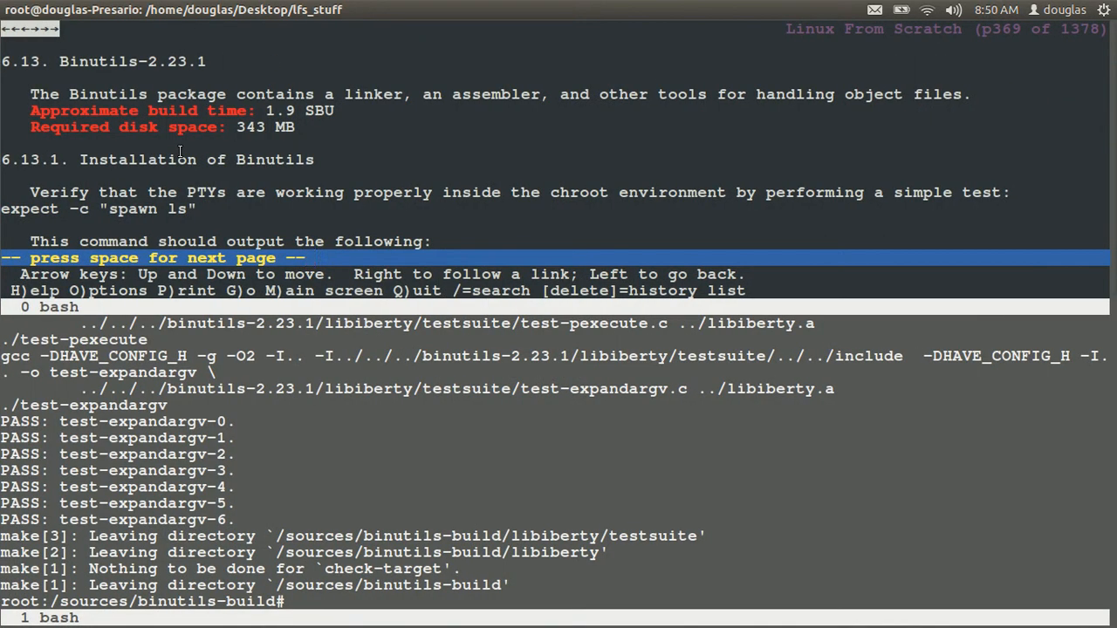
Page the Binutils chapter forward to its make check and make tooldir=/usr install instructions
key(space)
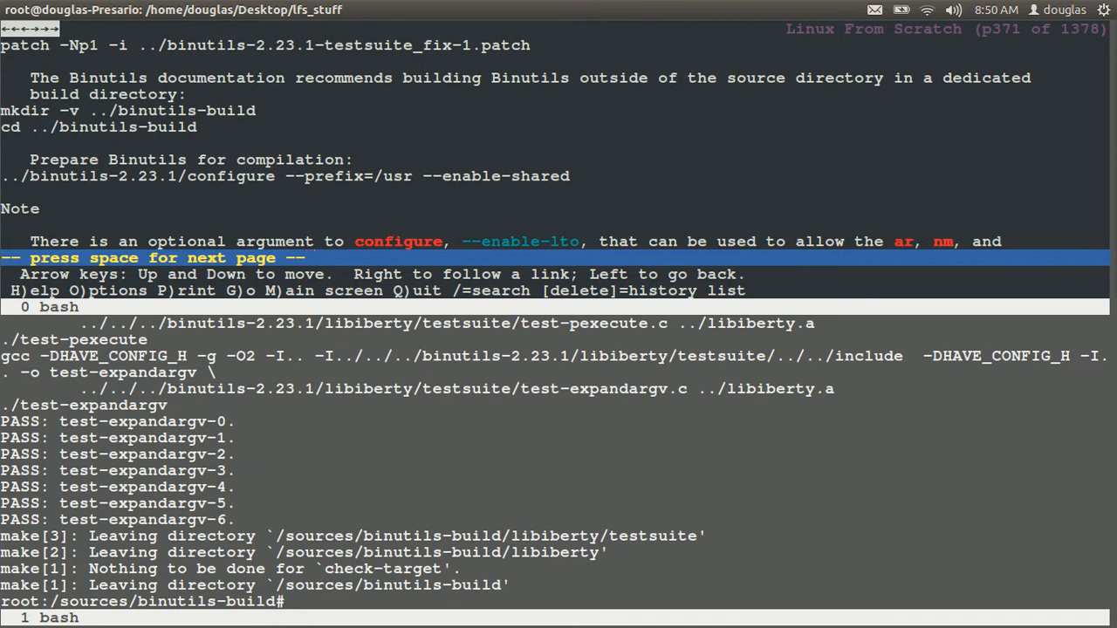
key(space)
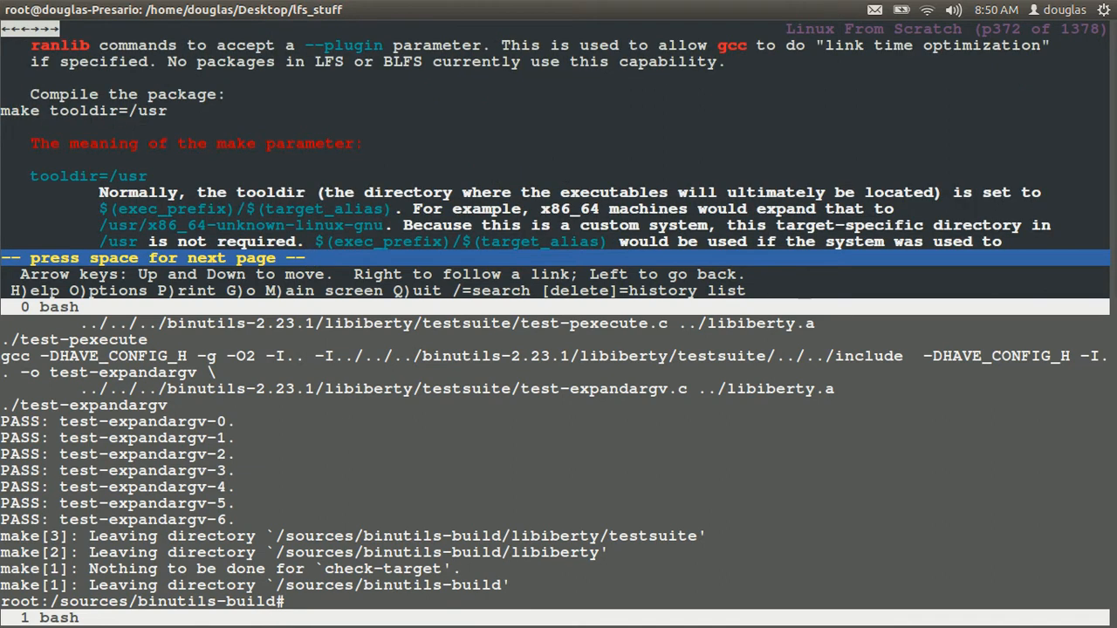
key(space)
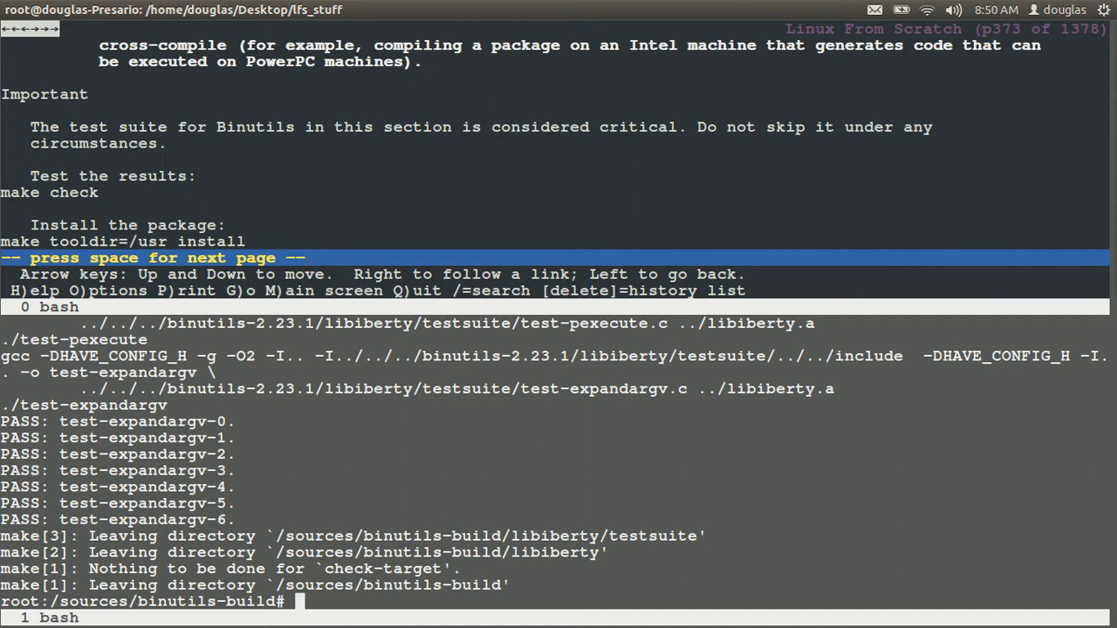
mouse_move(346, 605)
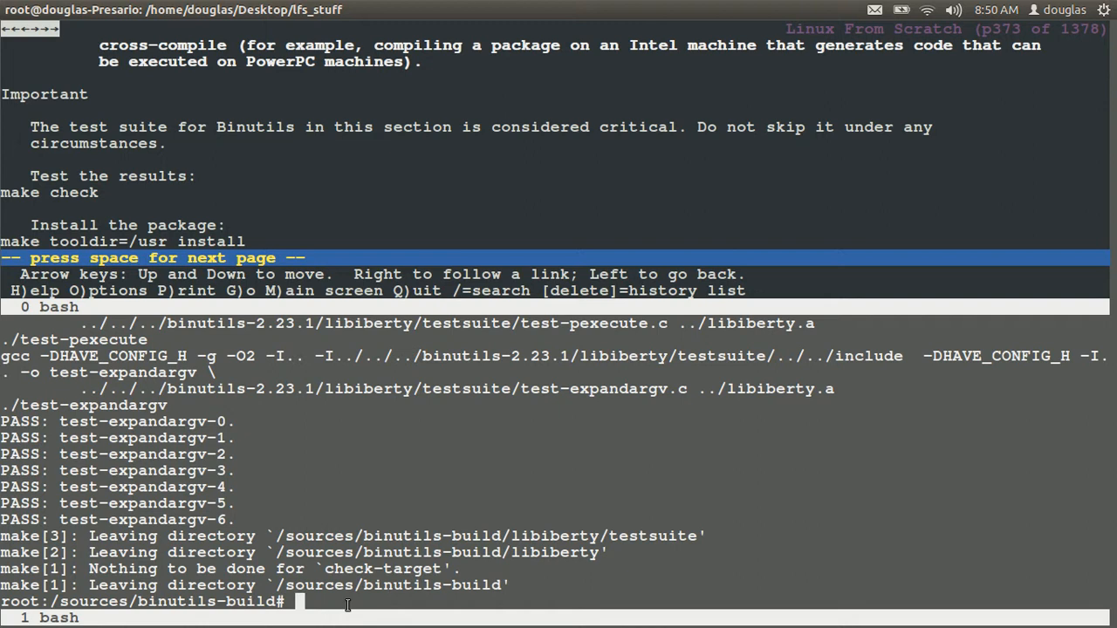
Clear the shell and install Binutils with make tooldir=/usr install
text(clear)
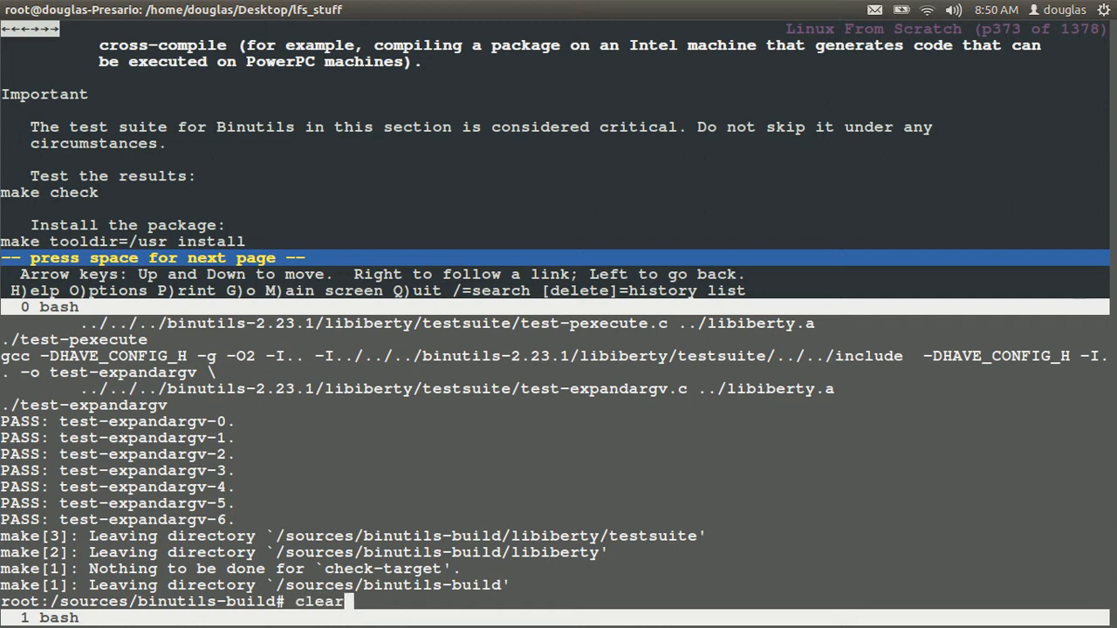
key(Return)
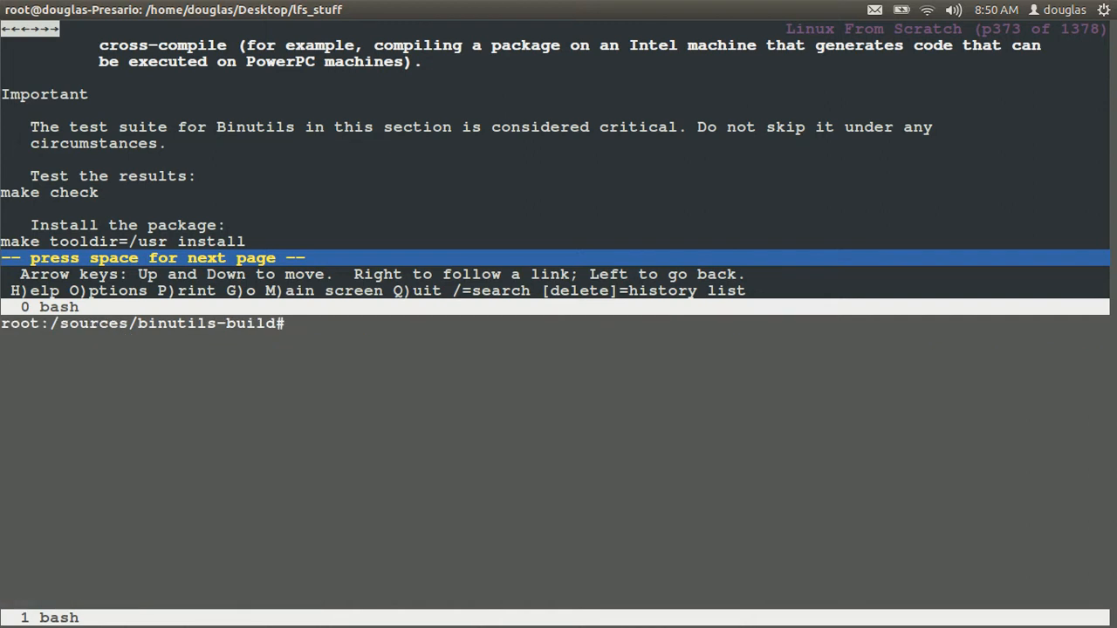
text(make)
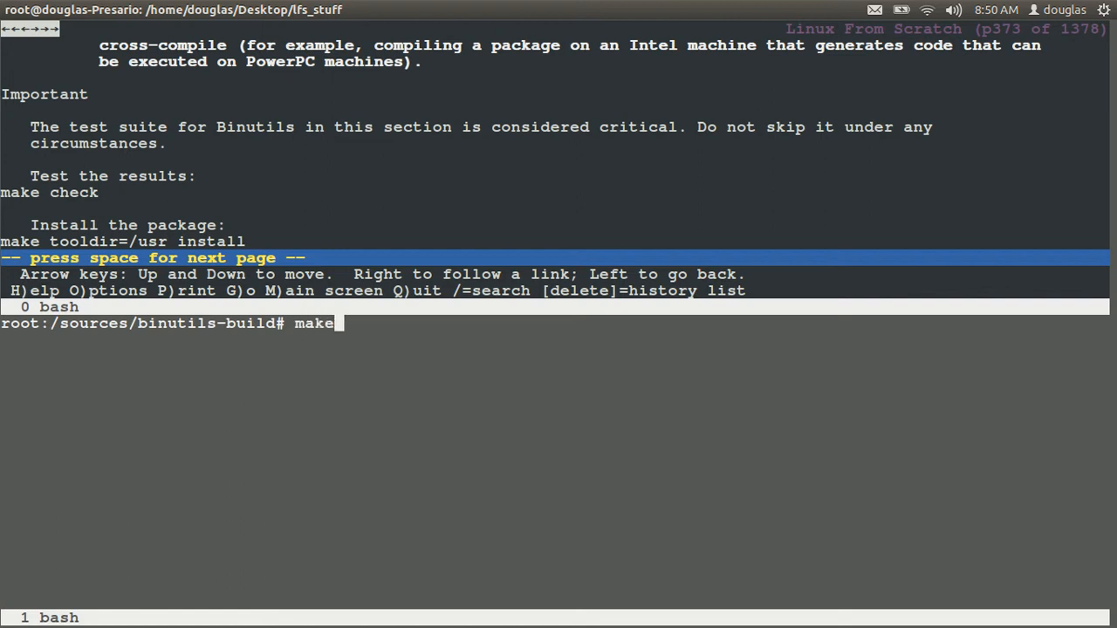
text(tooldi)
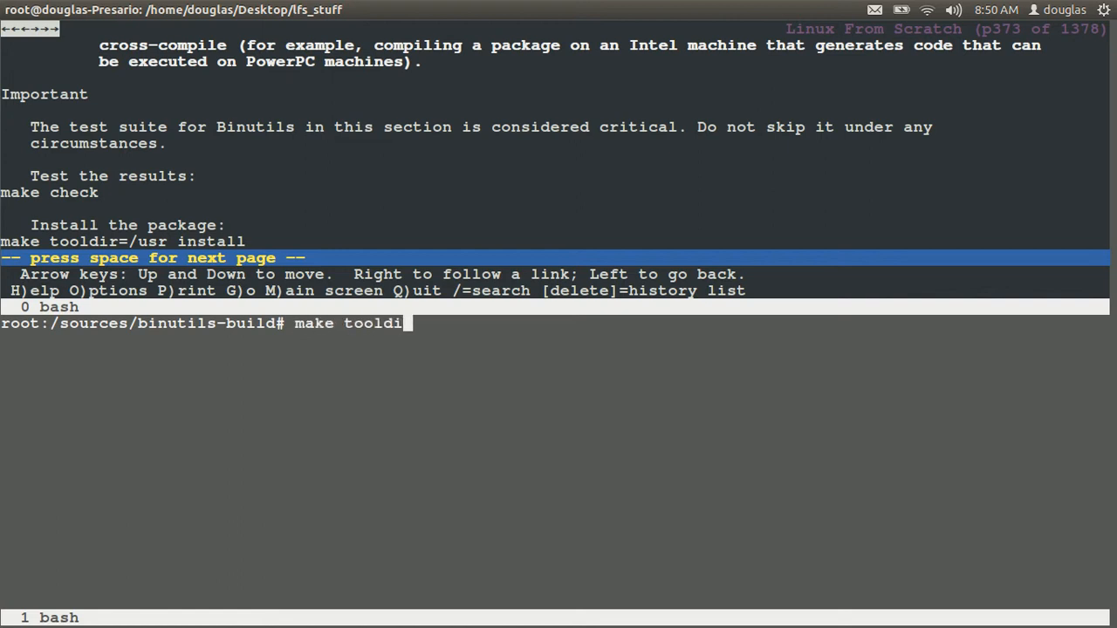
text(r=/usr)
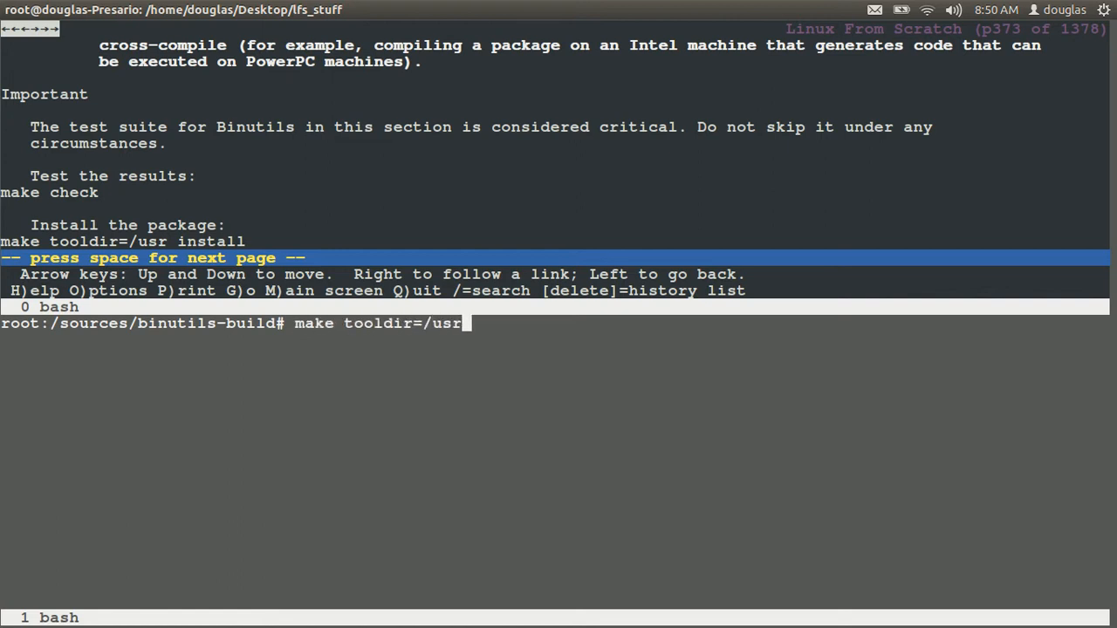
text(instal)
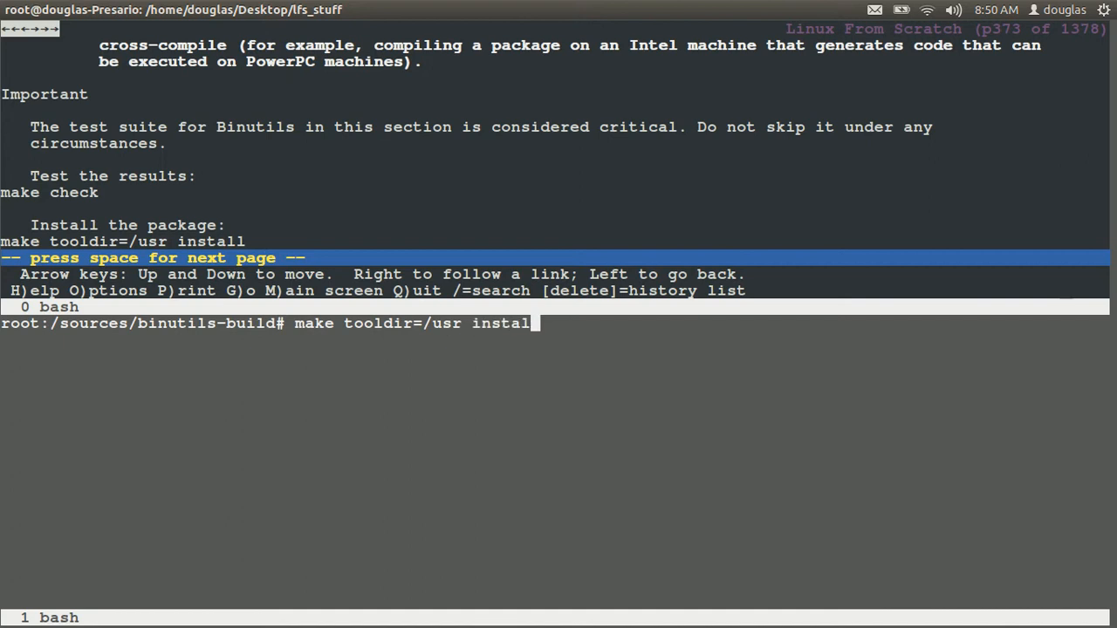
key(Return)
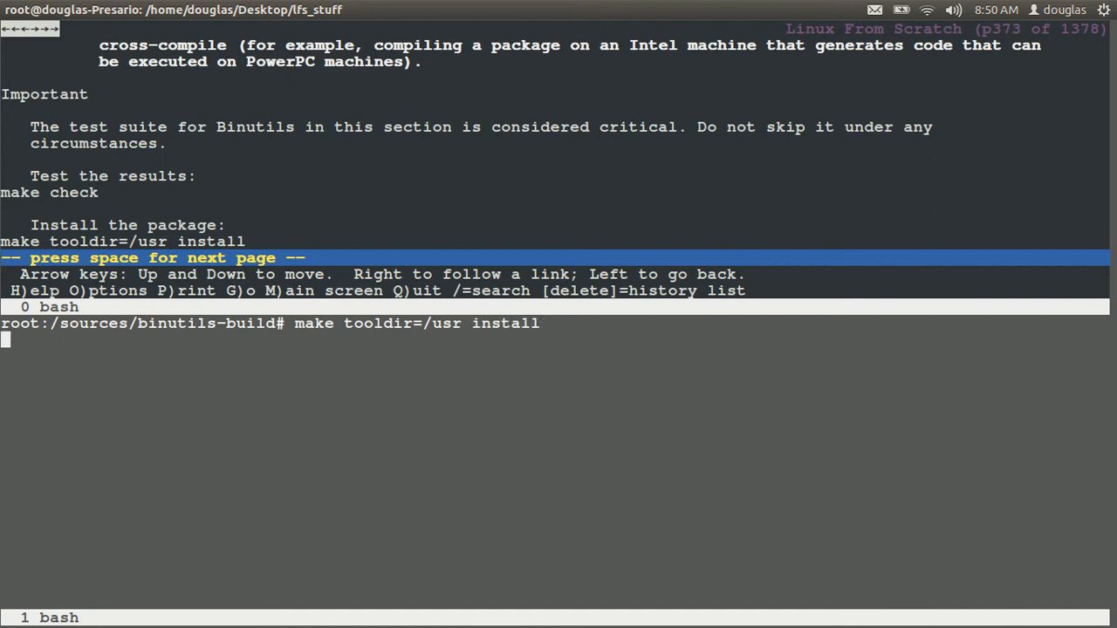
Advance the book to the libiberty header step and Binutils contents page
key(Return)
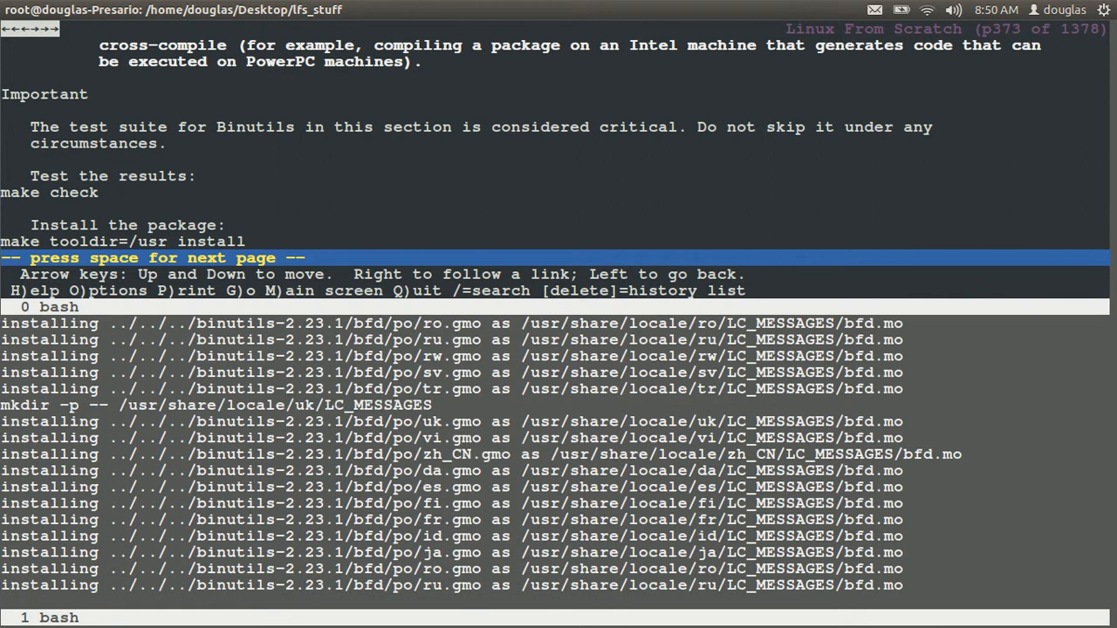
scroll(down, 3)
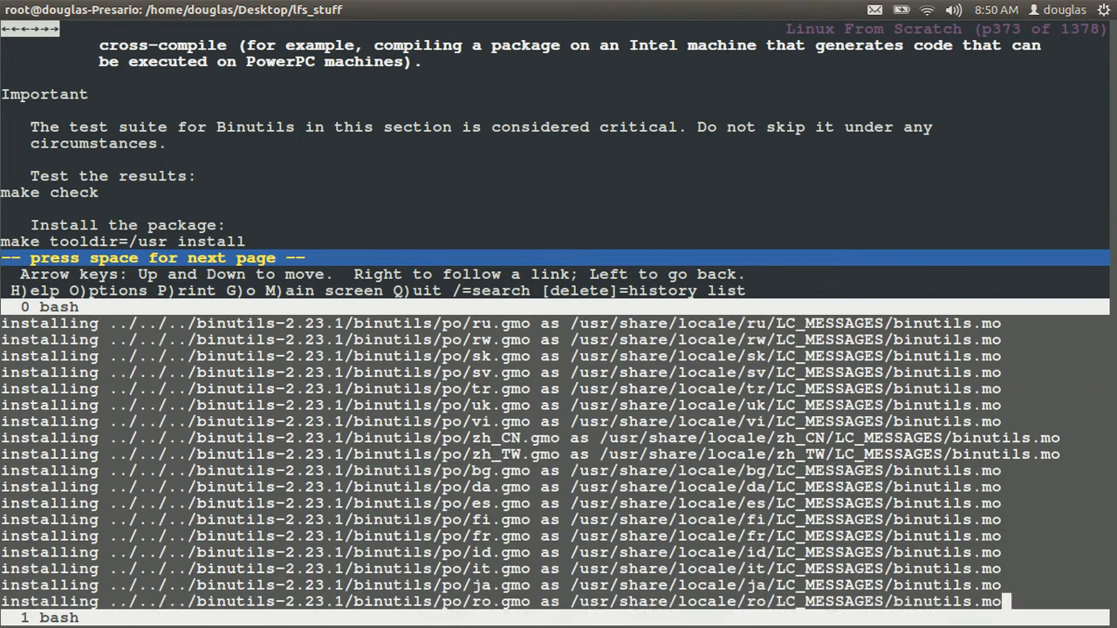
key(space)
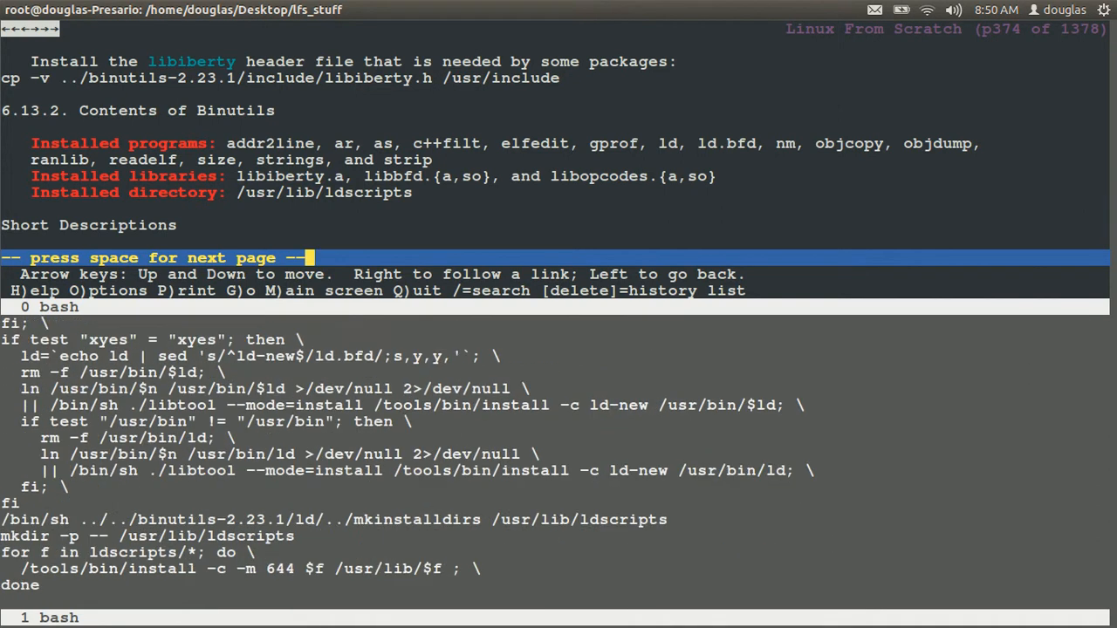
Run cp -v ../binutils-2.23.1/include/libiberty.h /usr/include from the shell
key(space)
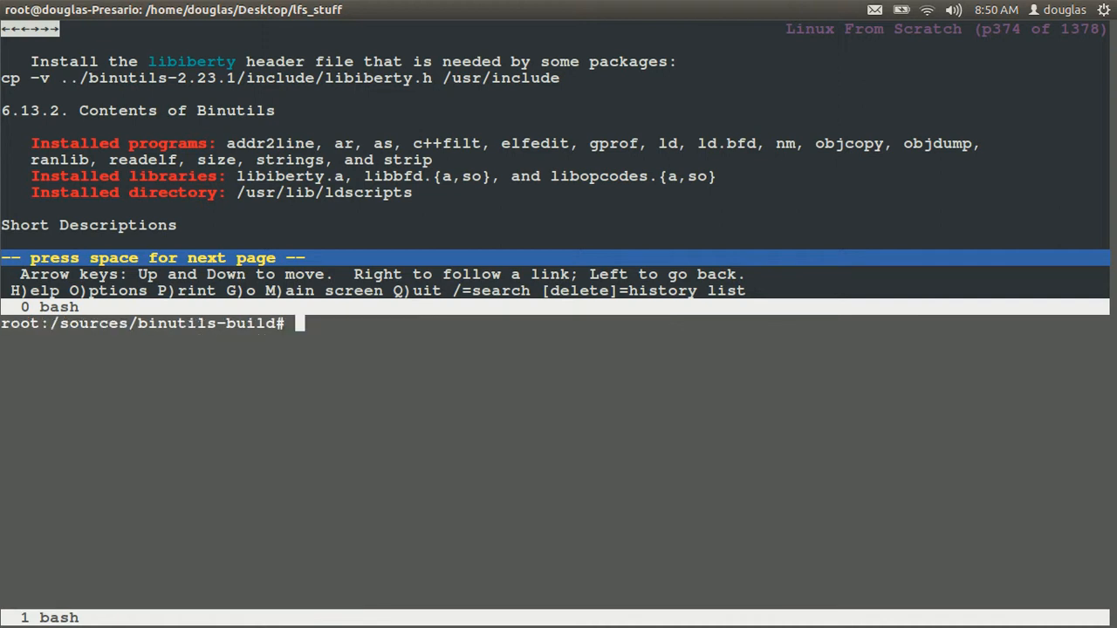
text(cp -v ../)
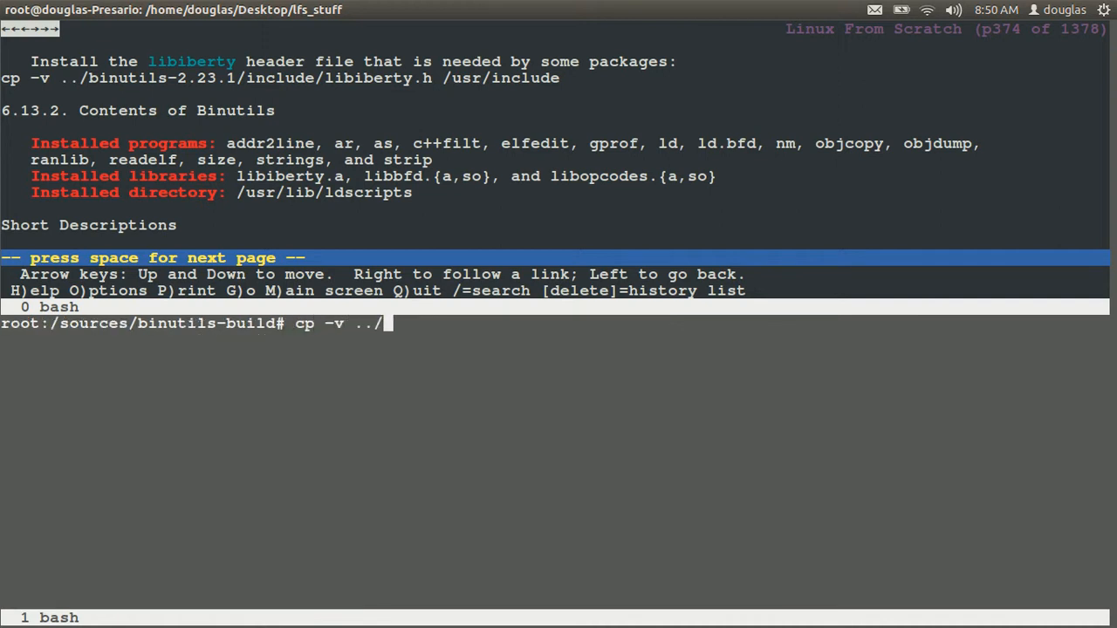
text(binutils-2)
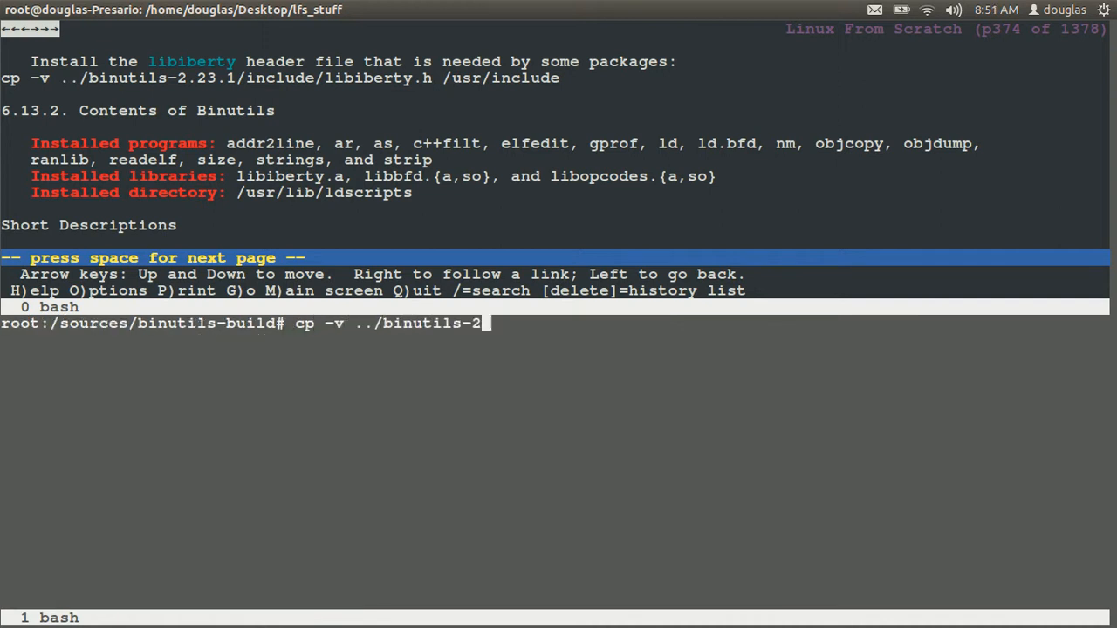
text(.23.1/)
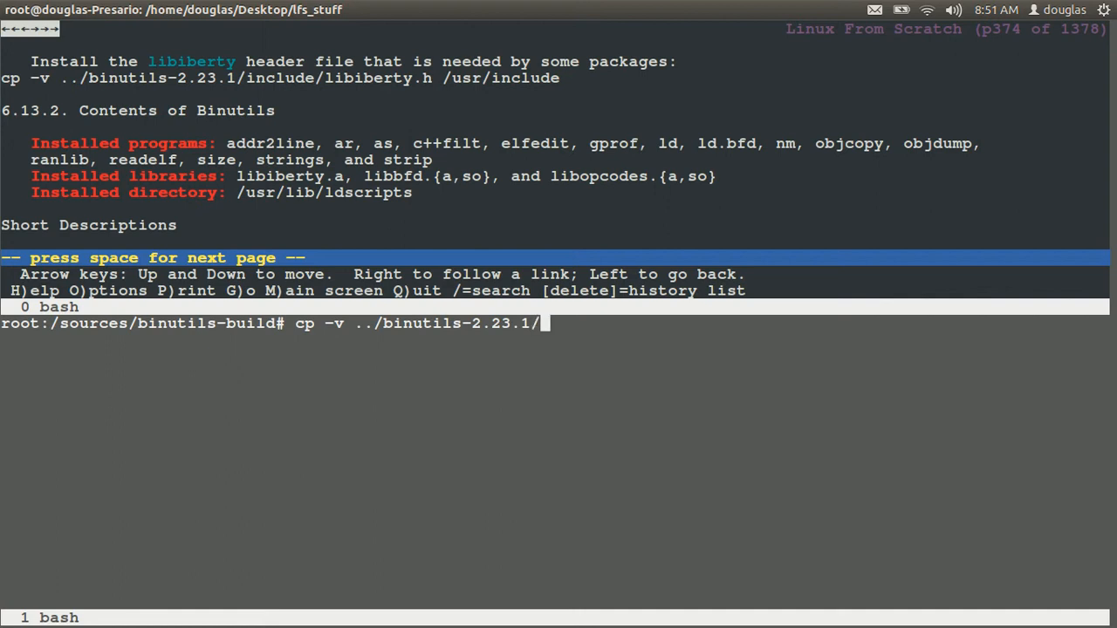
text(include/)
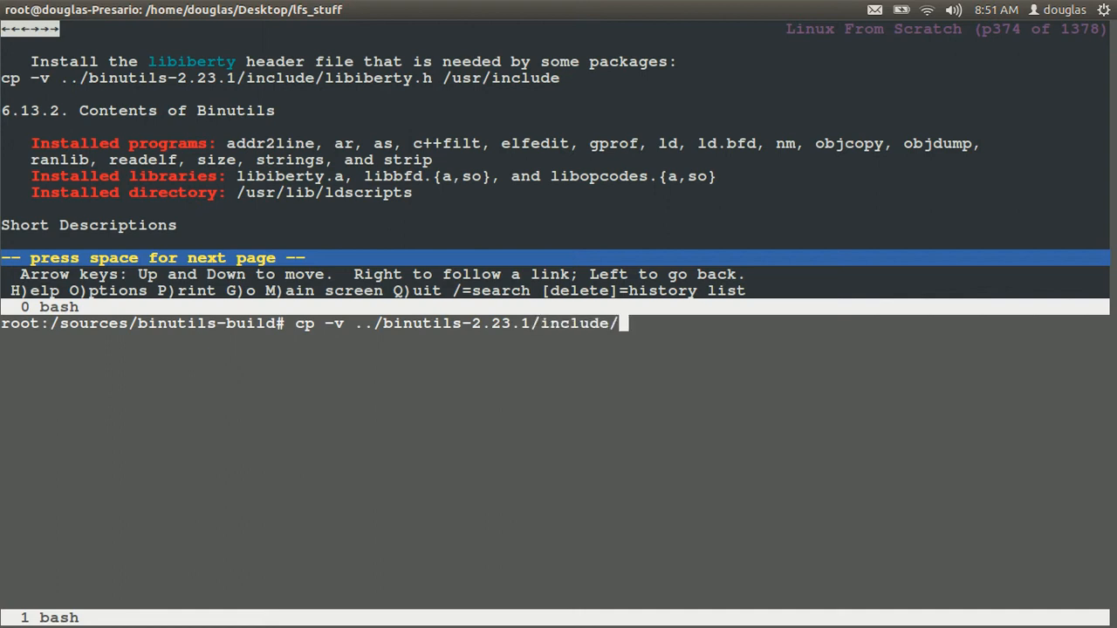
text(libiberty.h)
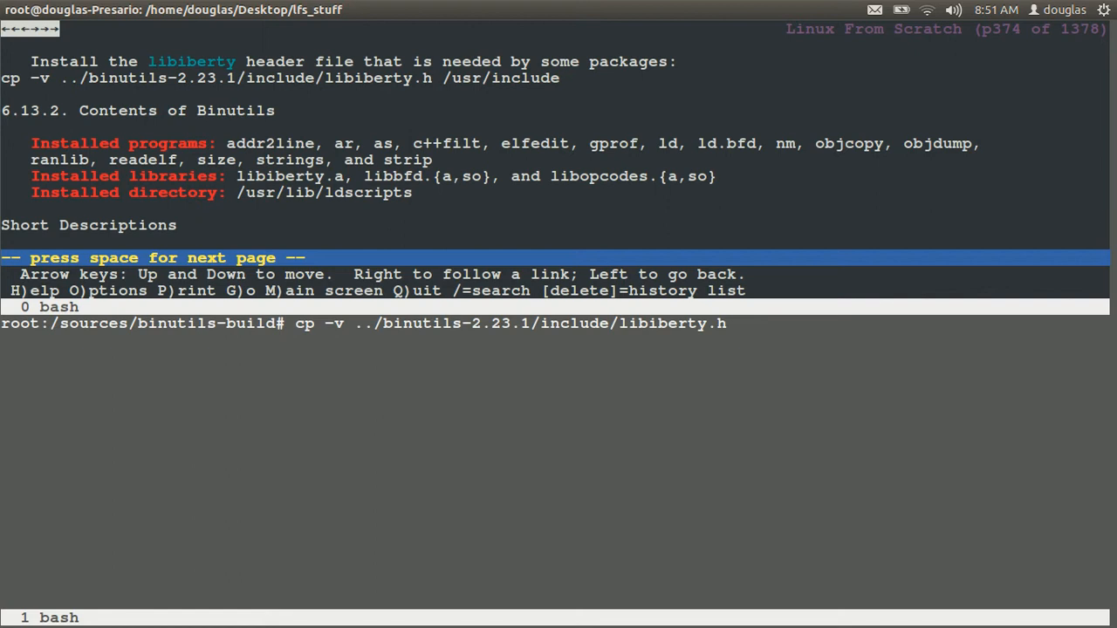
text(/usr/in)
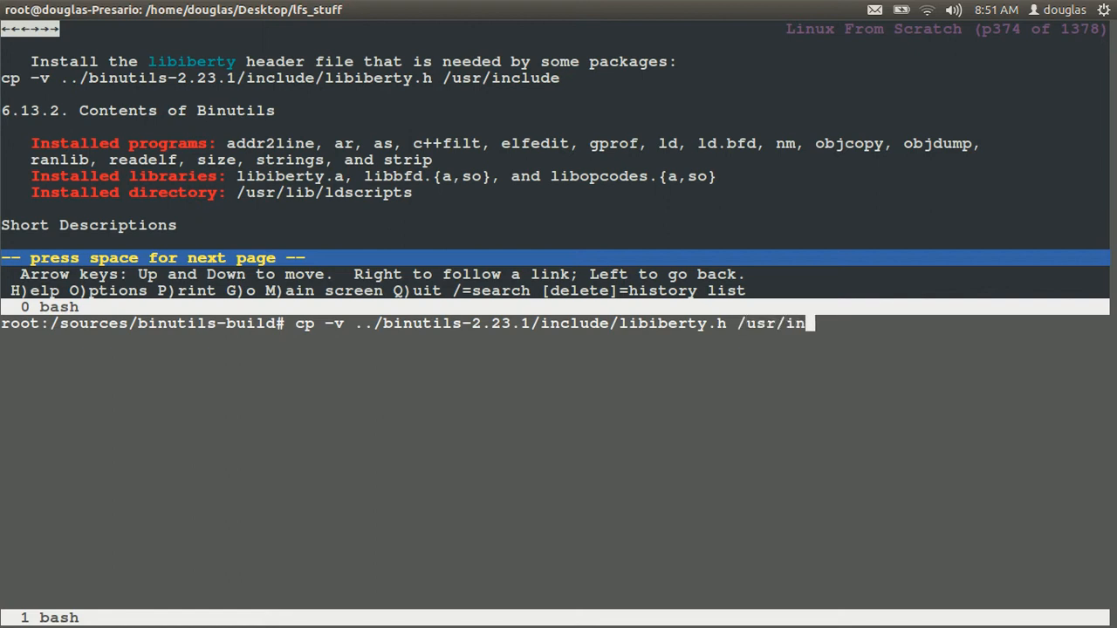
key(Return)
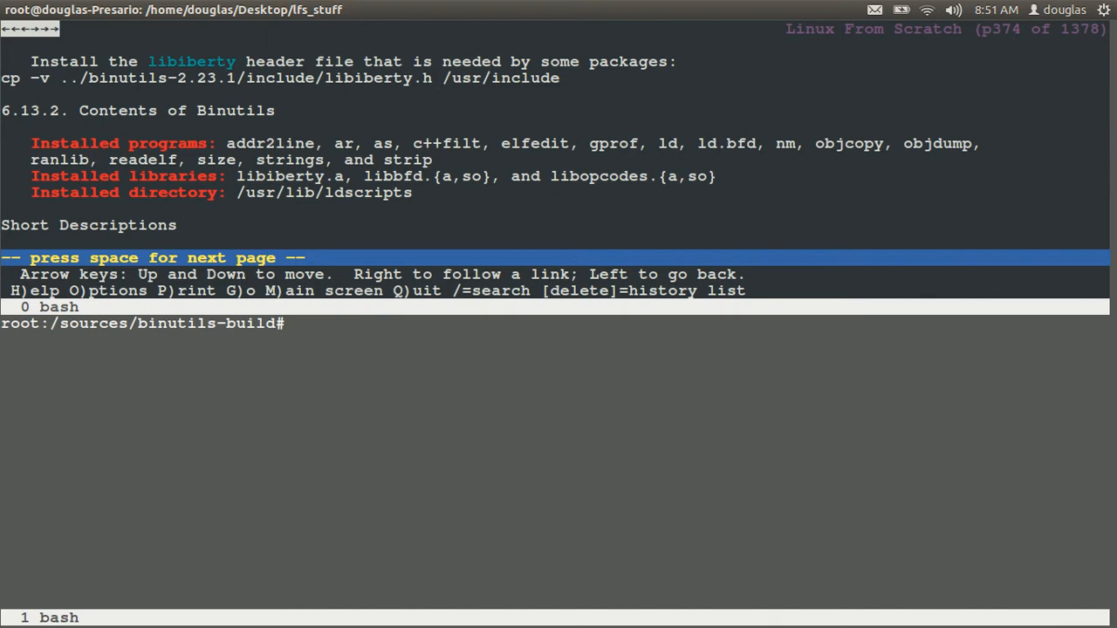
Page through the Binutils short descriptions past strip, libiberty and libbfd to the GMP-5.1.1 page
key(space)
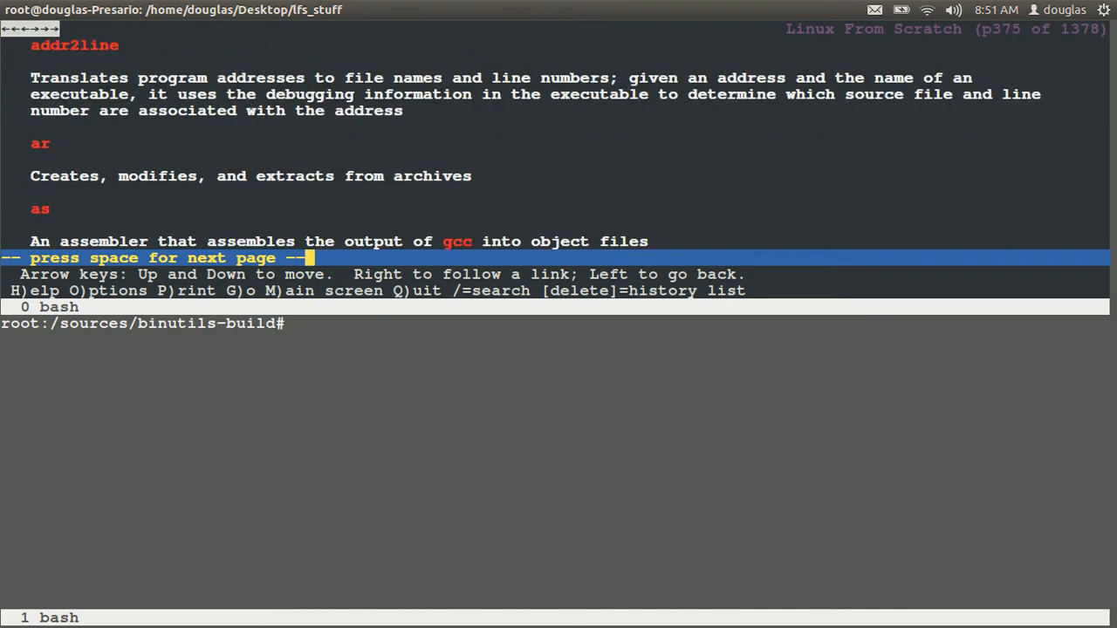
key(space)
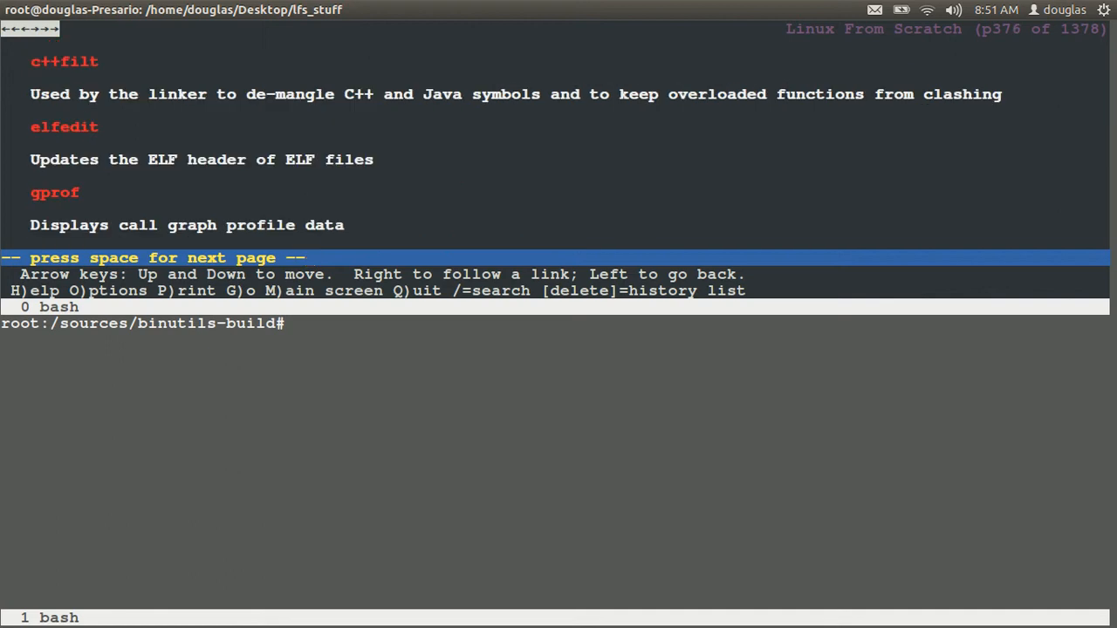
key(space)
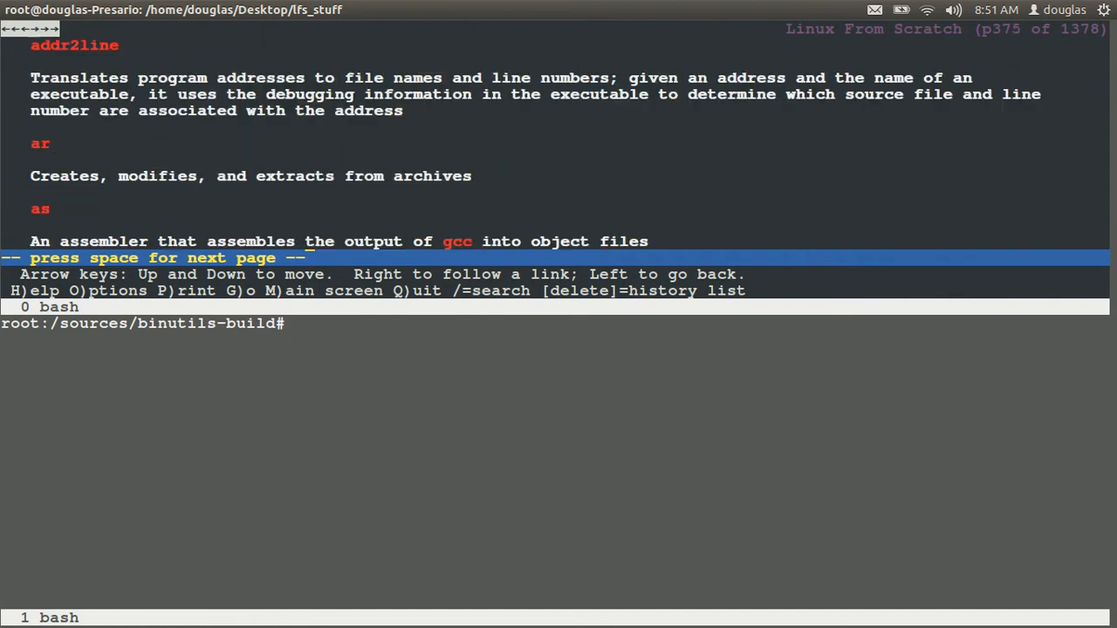
key(space)
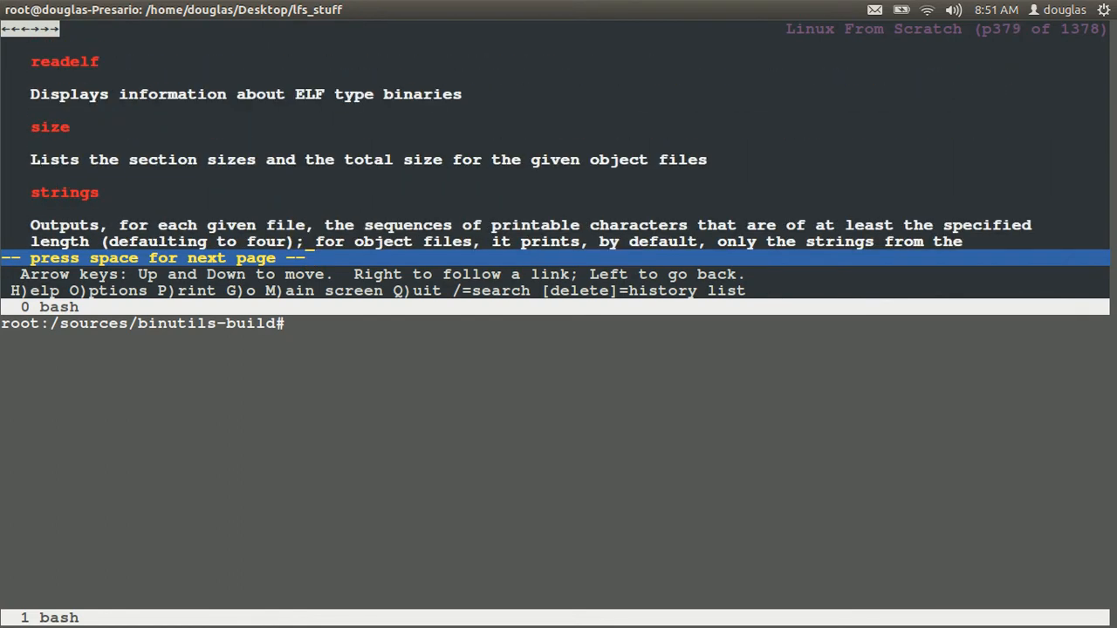
key(space)
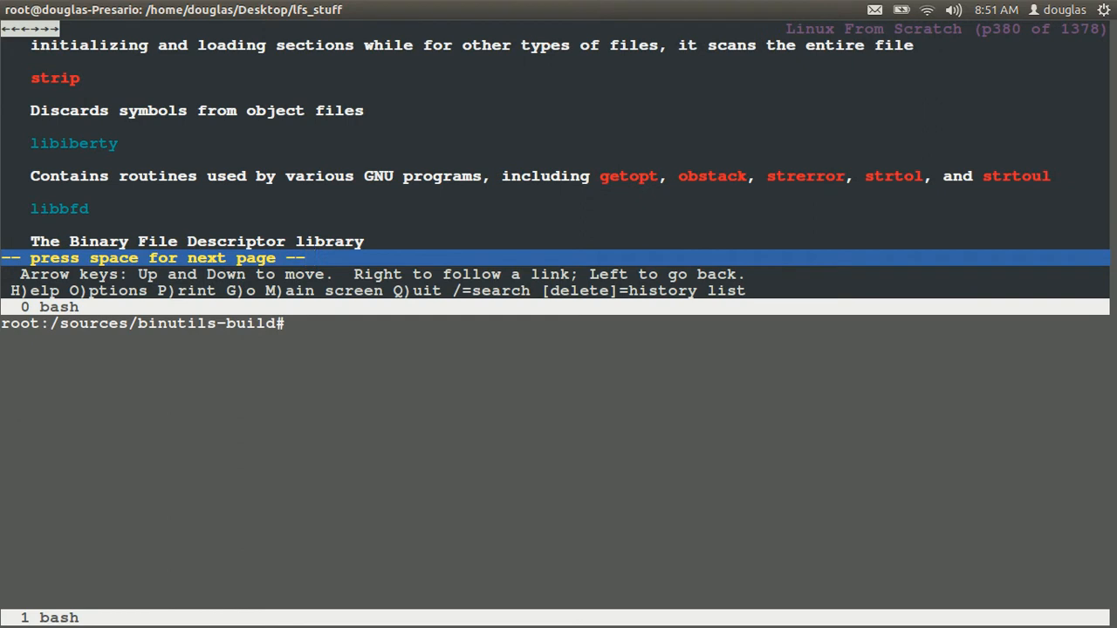
key(space)
text(rm -)
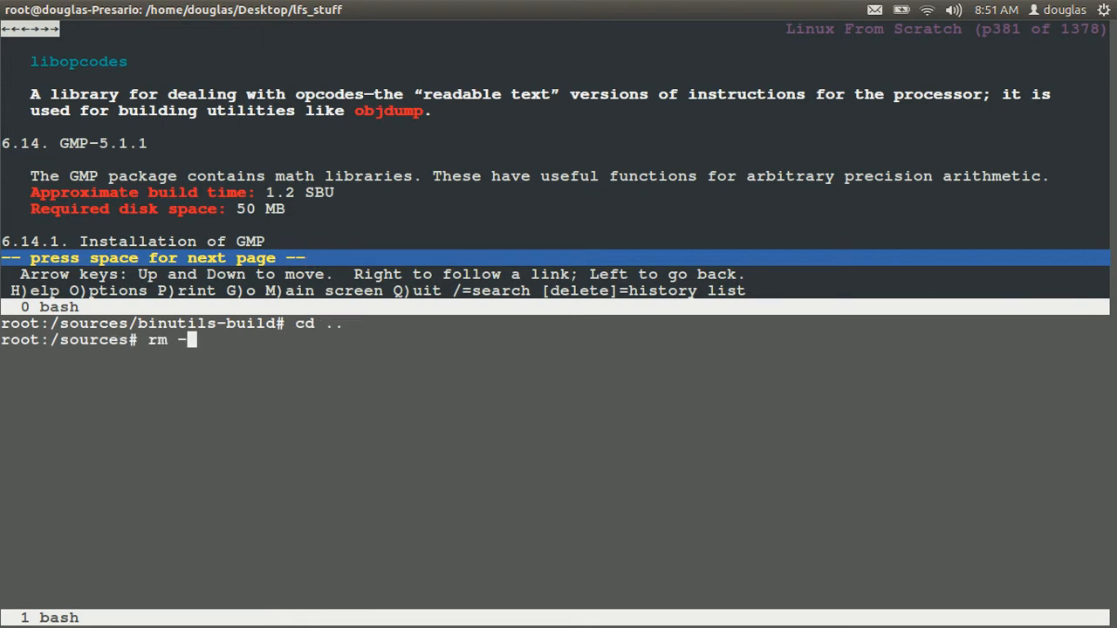
Remove the binutils-2.23.1 and binutils-build directories, then bring up GMP's configure instructions
text(rf b)
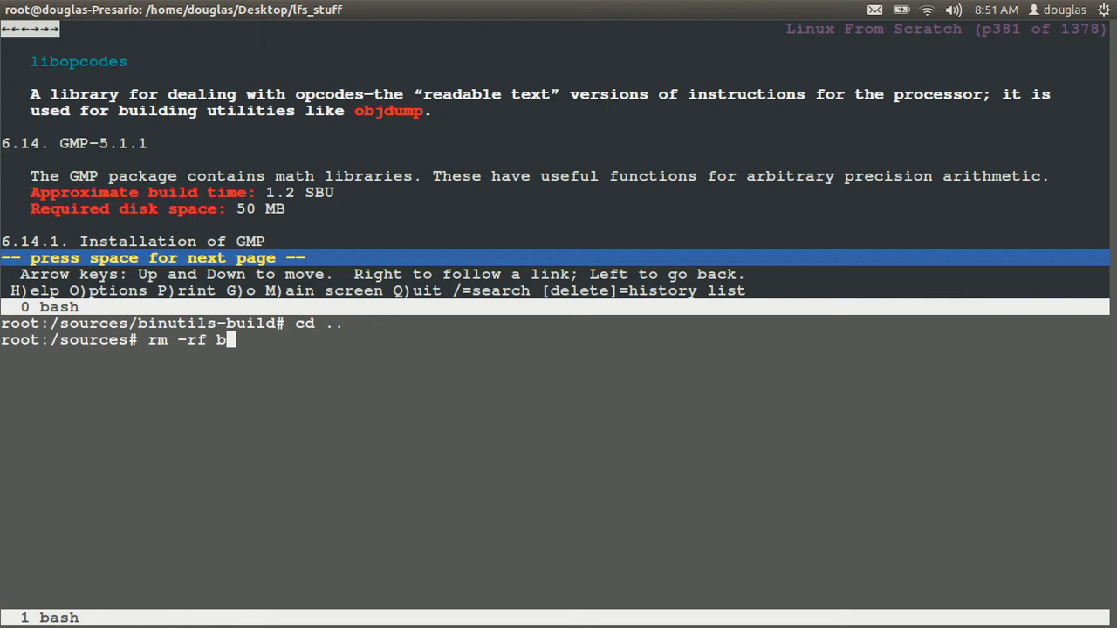
text(inutils-2.23.1 binutils-build/)
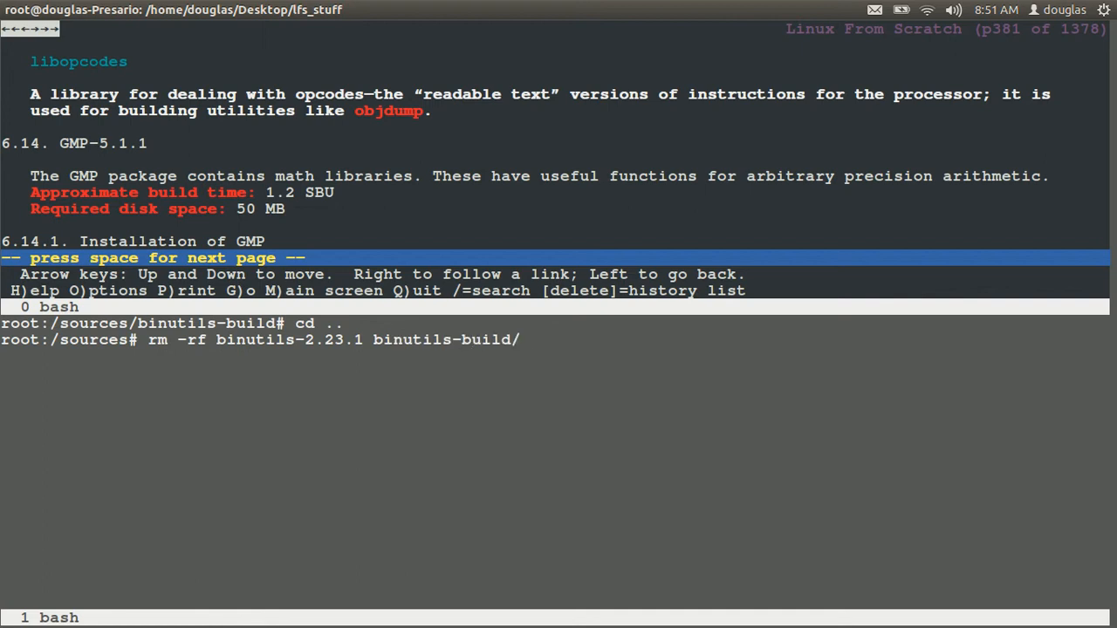
key(BackSpace)
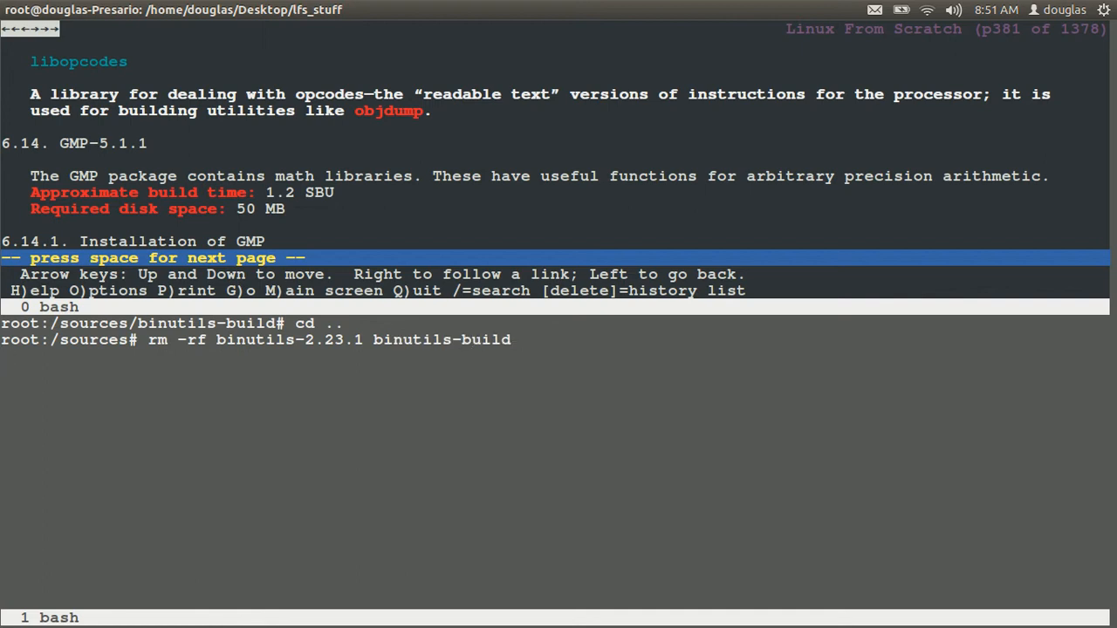
key(Return)
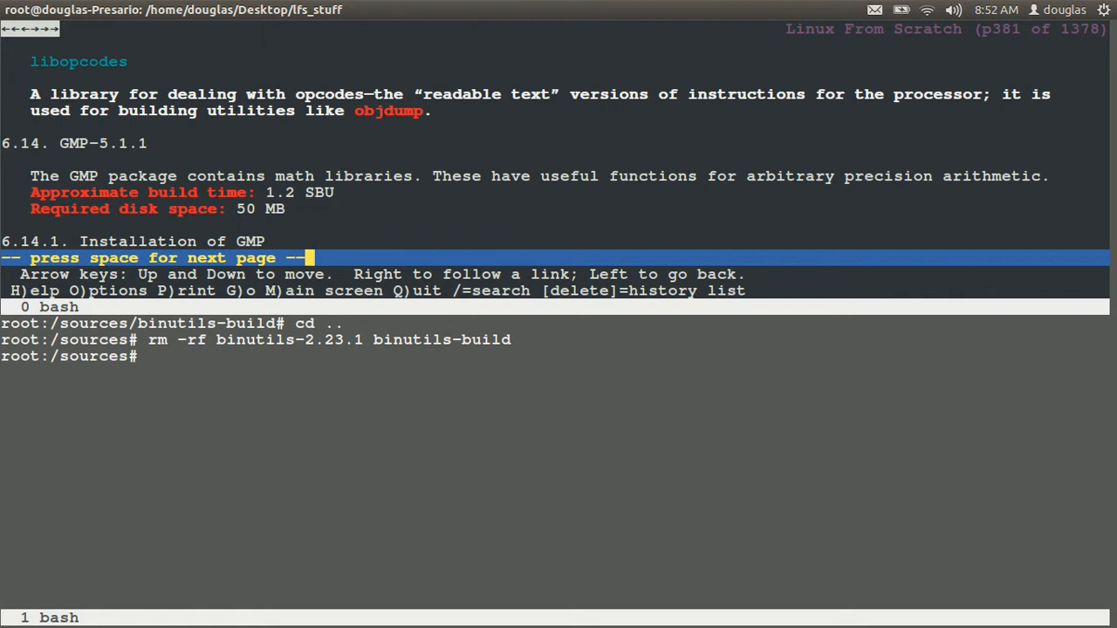
key(space)
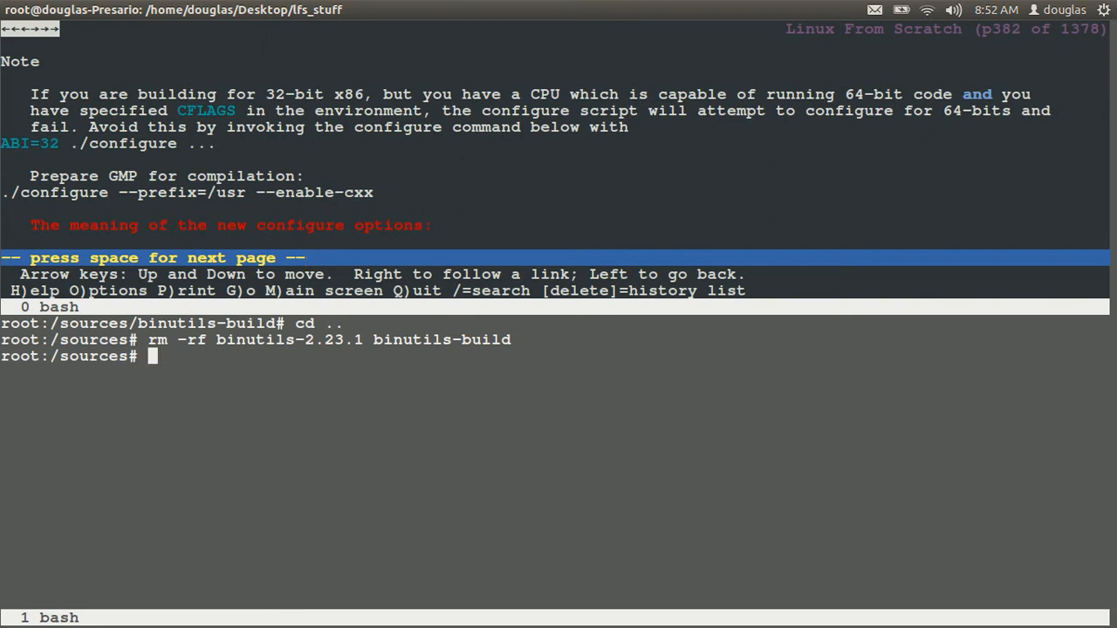
Extract the gmp-5.1.1.tar.xz source archive in /sources
text(tar)
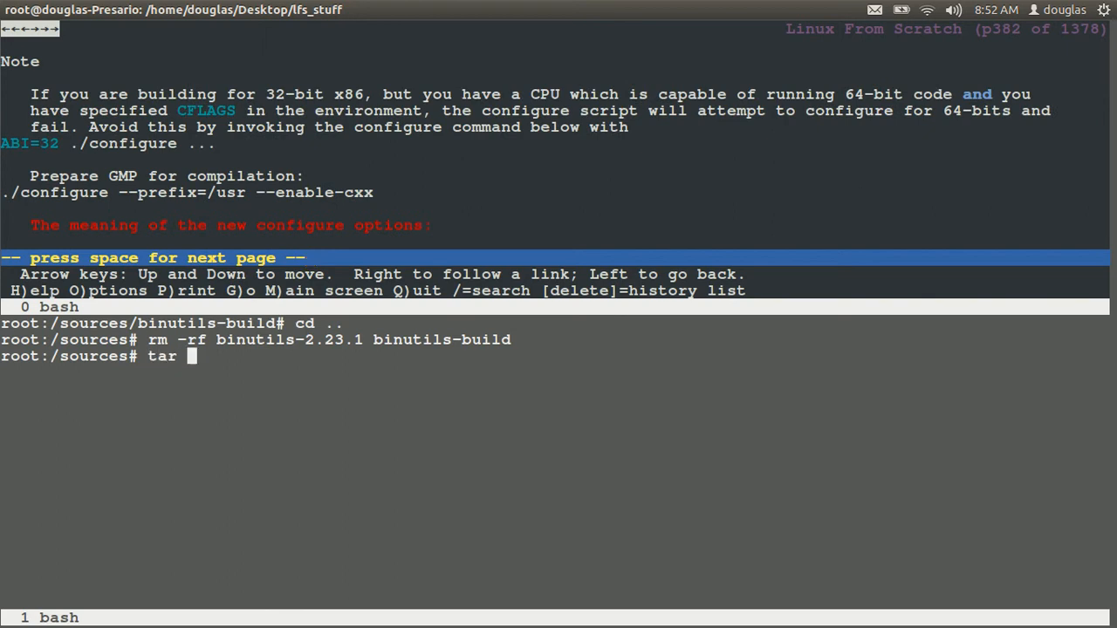
text(x)
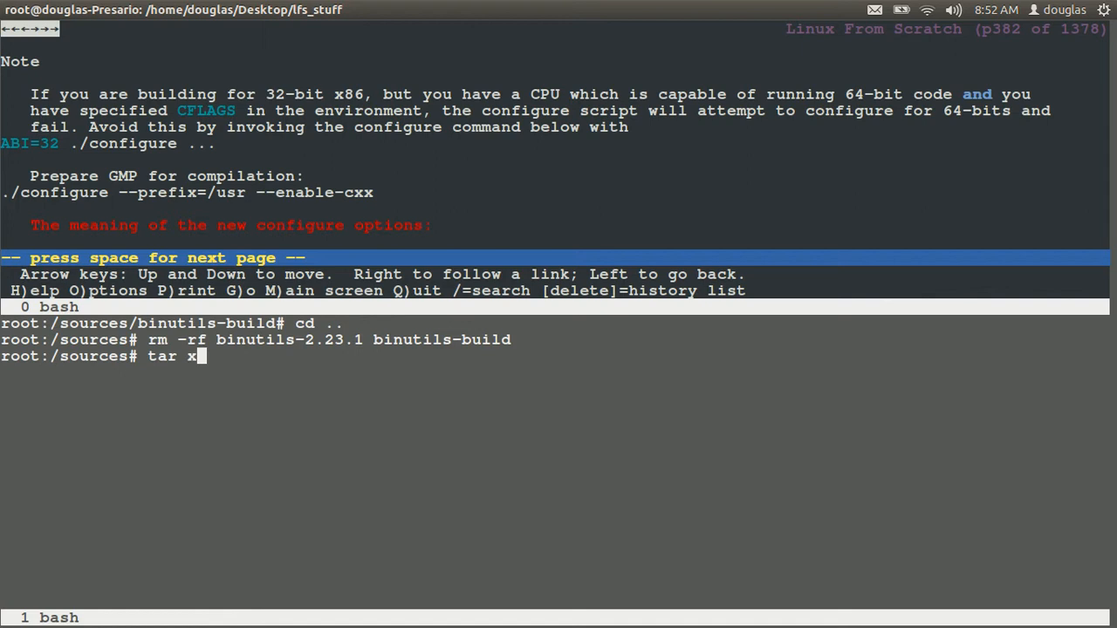
text(-)
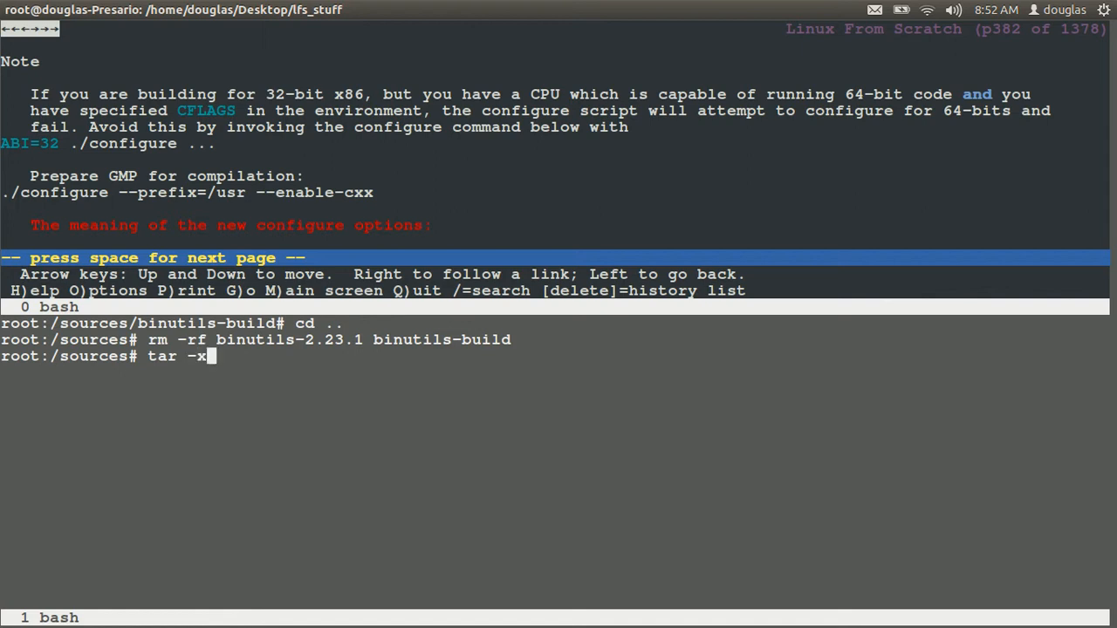
text(vf gmp-5.1.1.tar.xz)
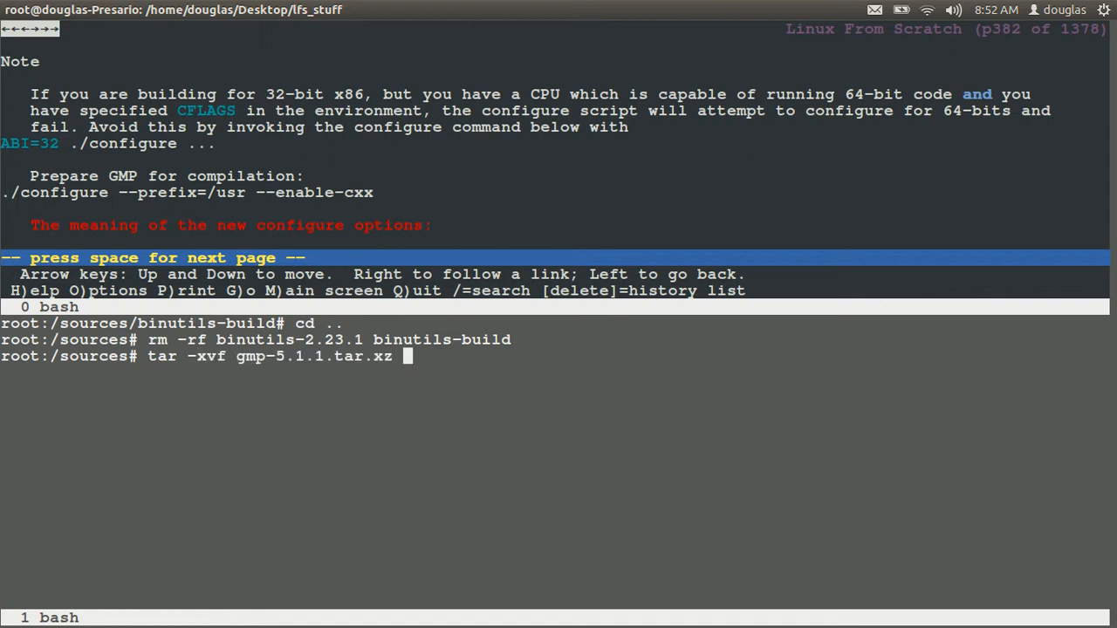
key(Return)
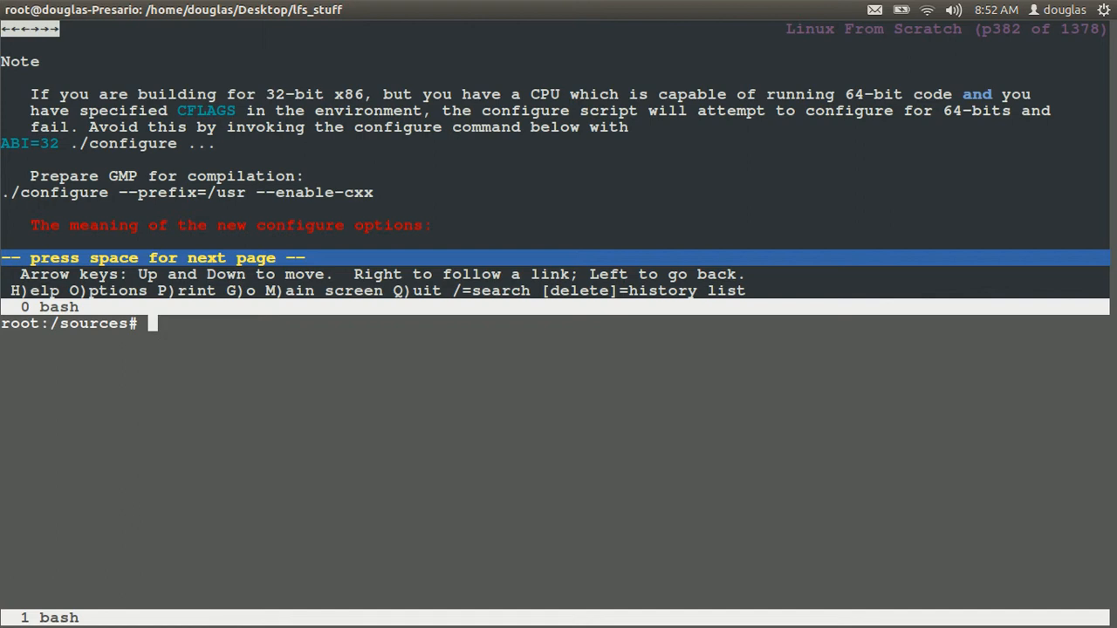
Change into the gmp-5.1.1 directory with the book's configure instructions back in view
text(cd)
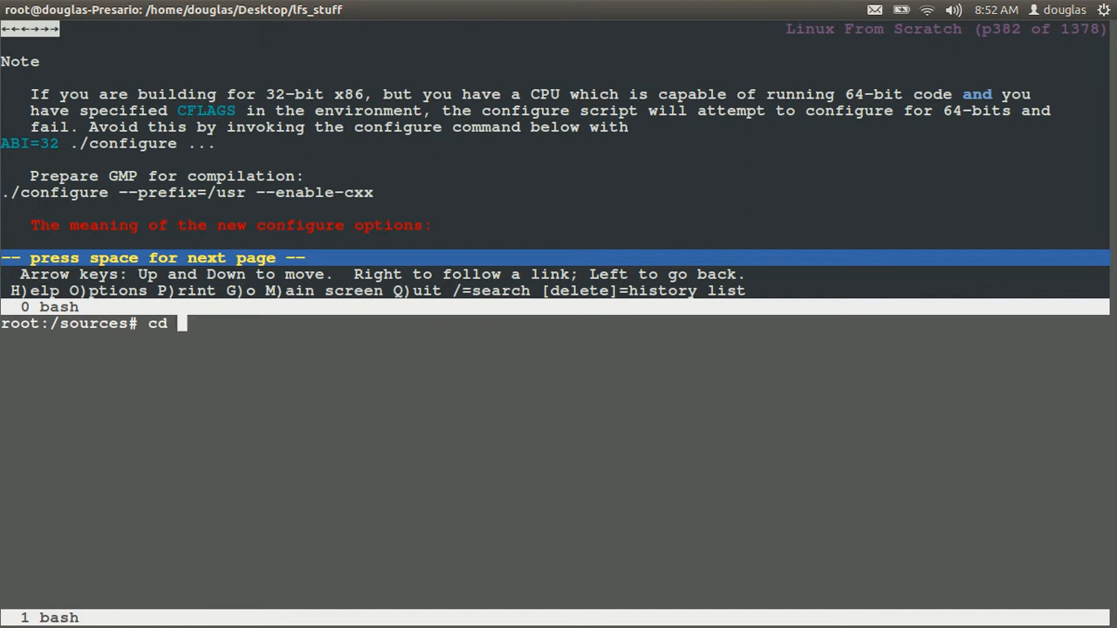
text(gmp-5.1.1)
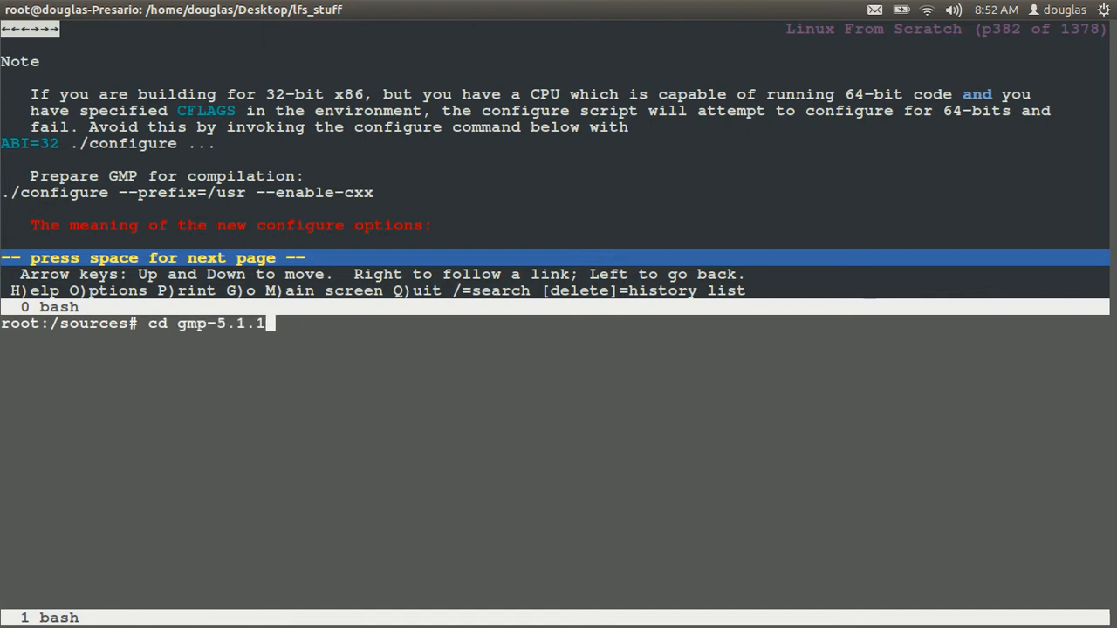
key(Return)
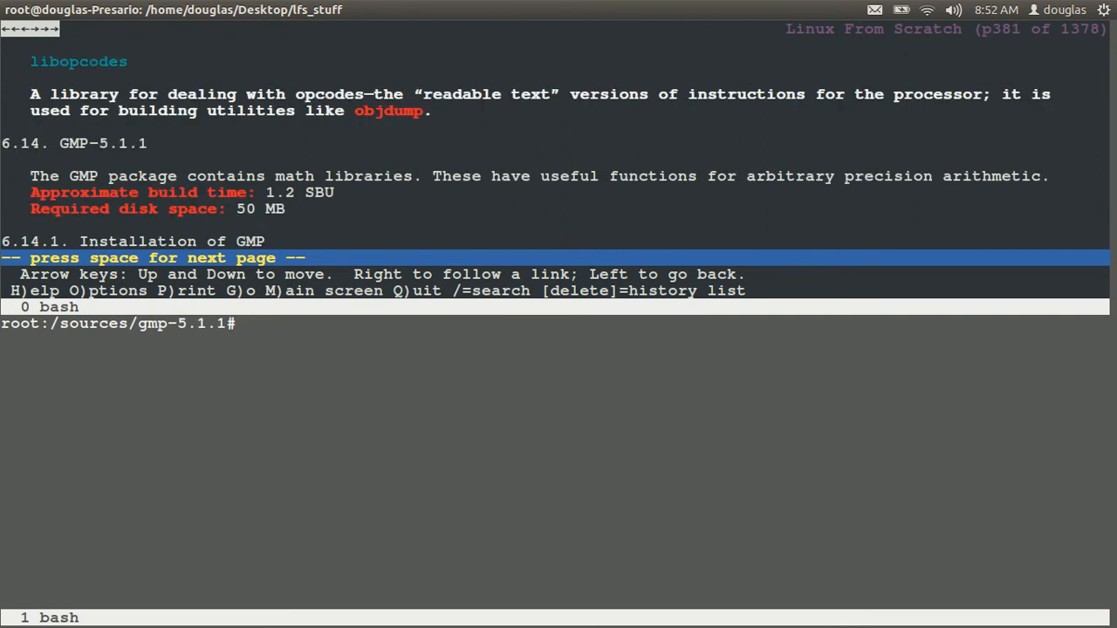
key(space)
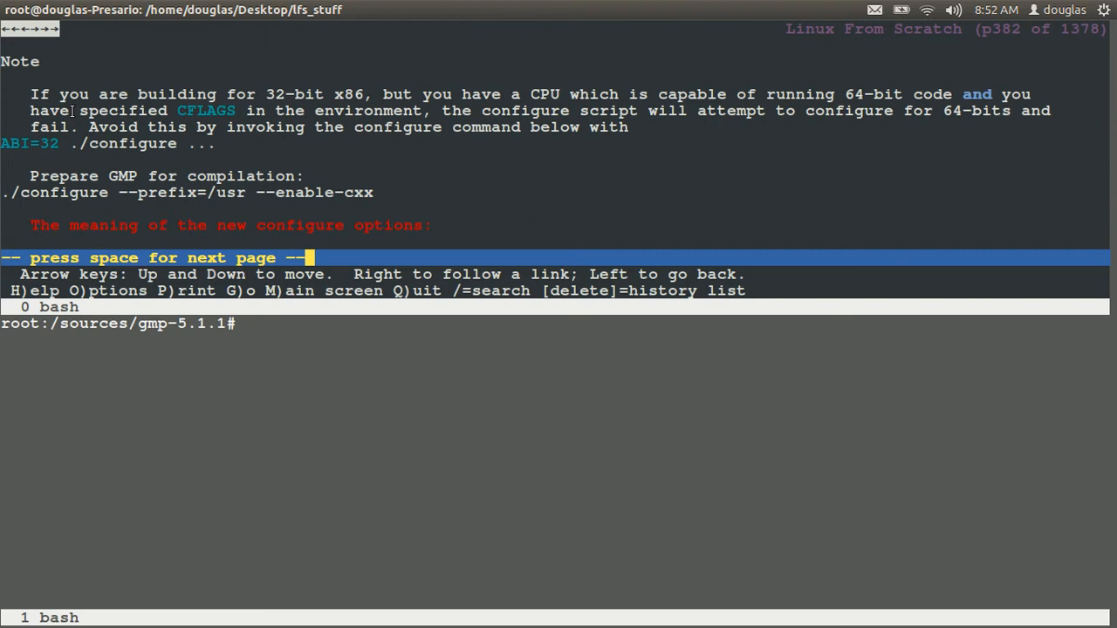
mouse_move(281, 84)
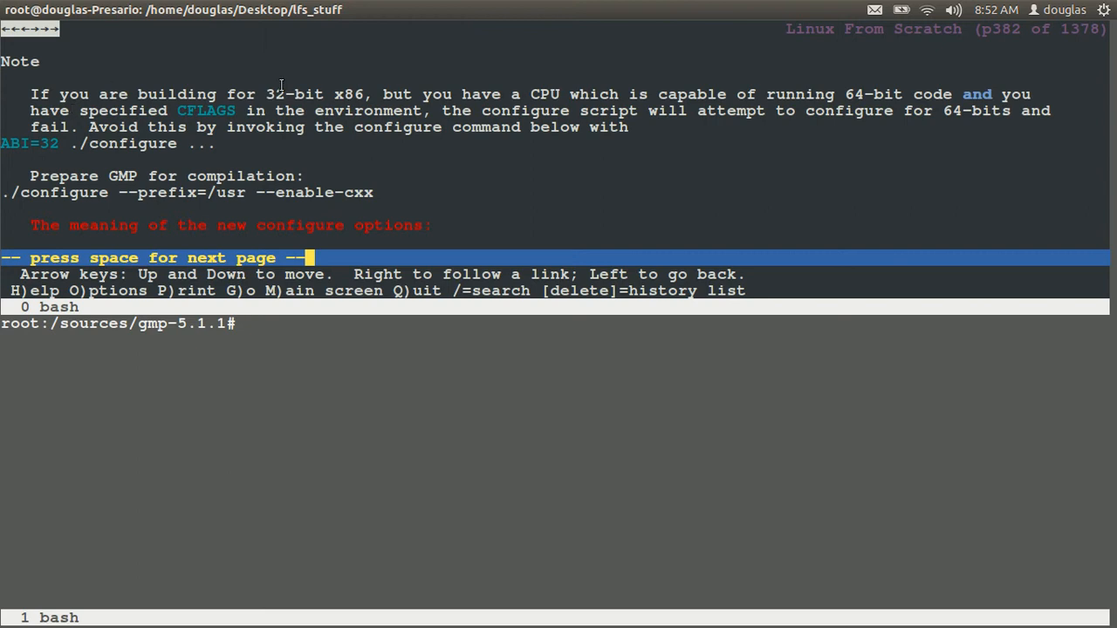
double_click(353, 94)
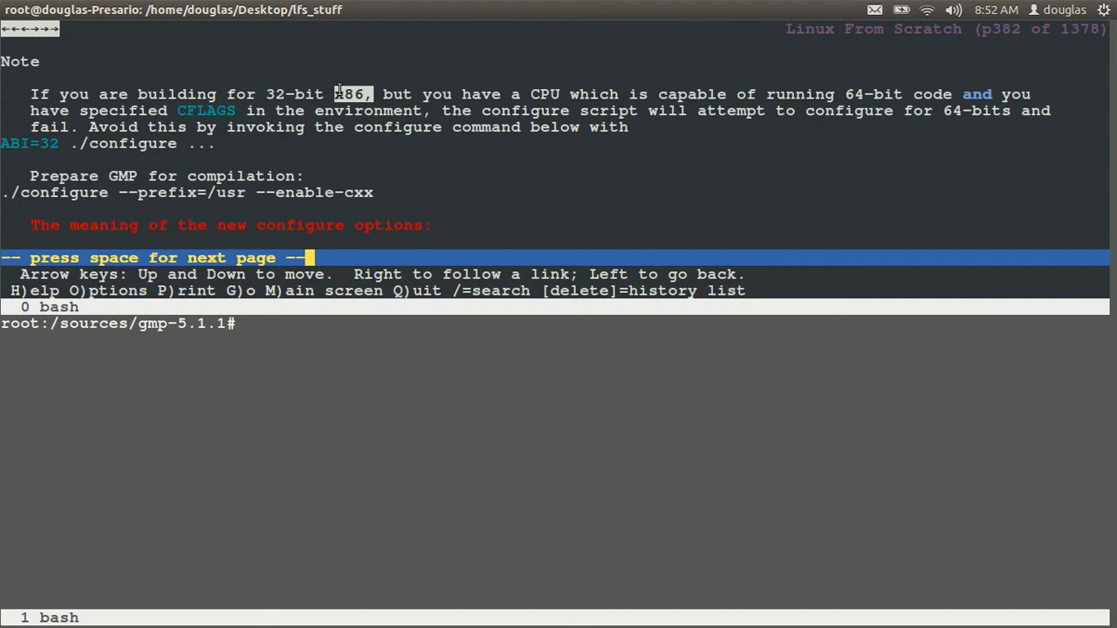
mouse_move(471, 115)
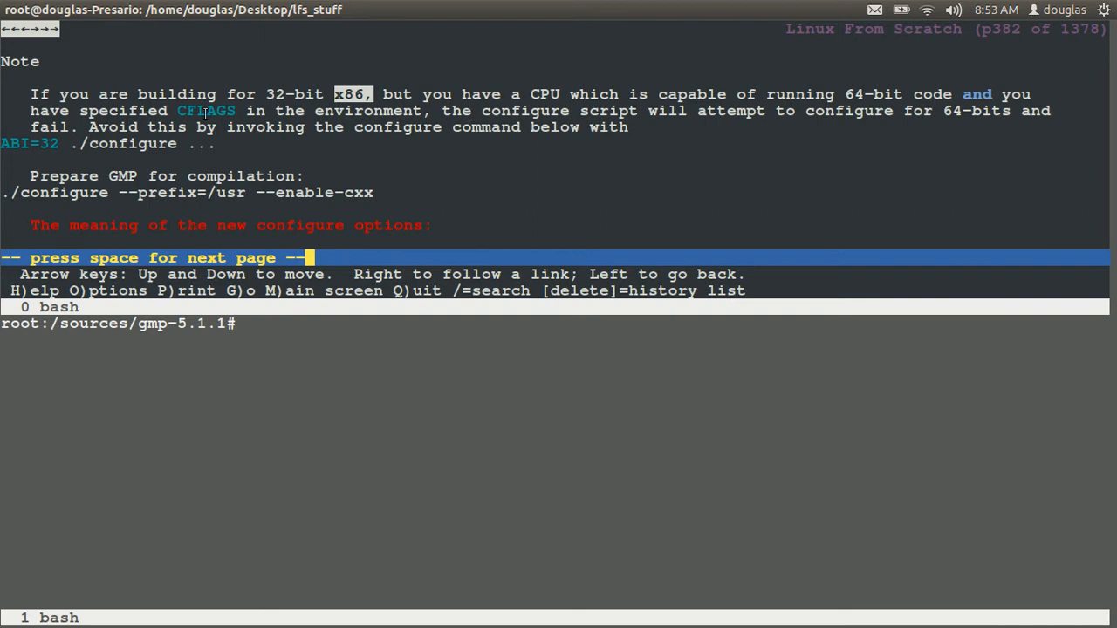
mouse_move(262, 112)
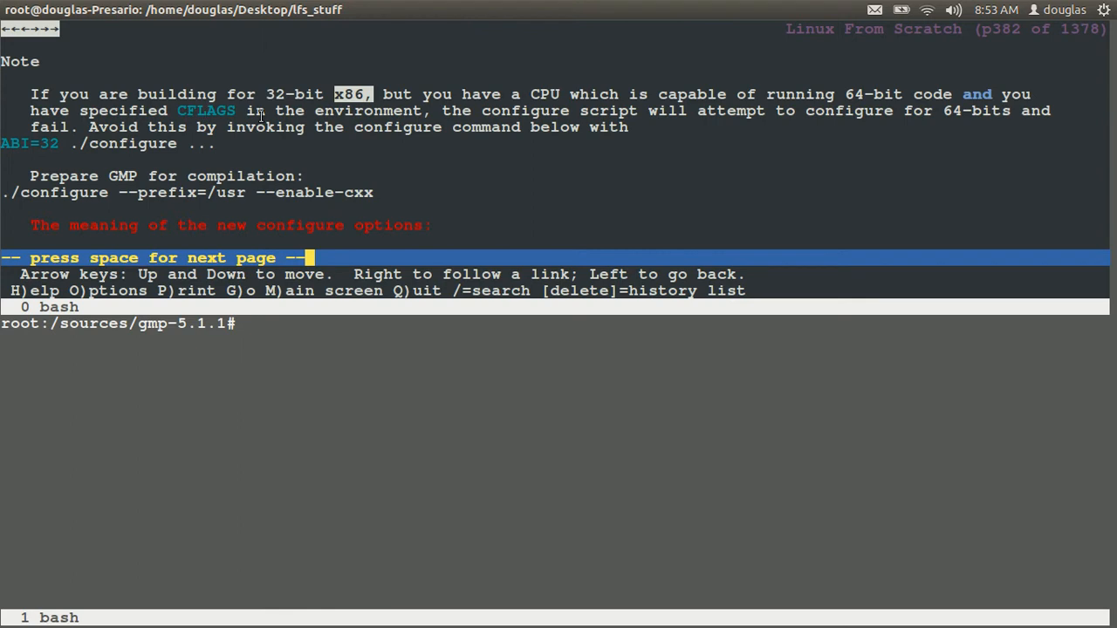
mouse_move(28, 139)
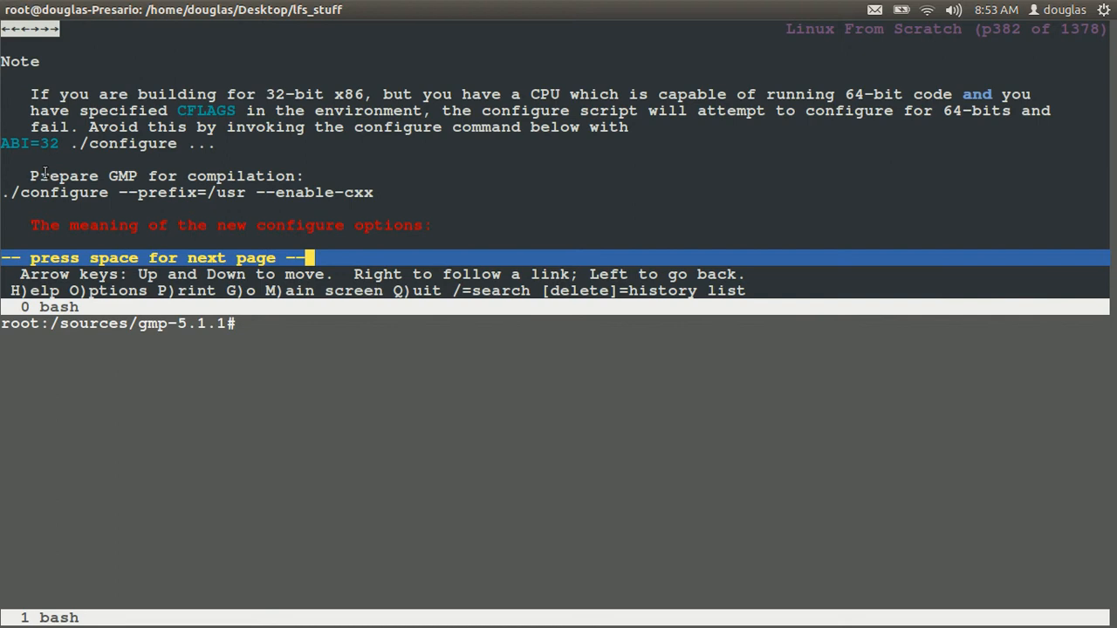
mouse_move(237, 237)
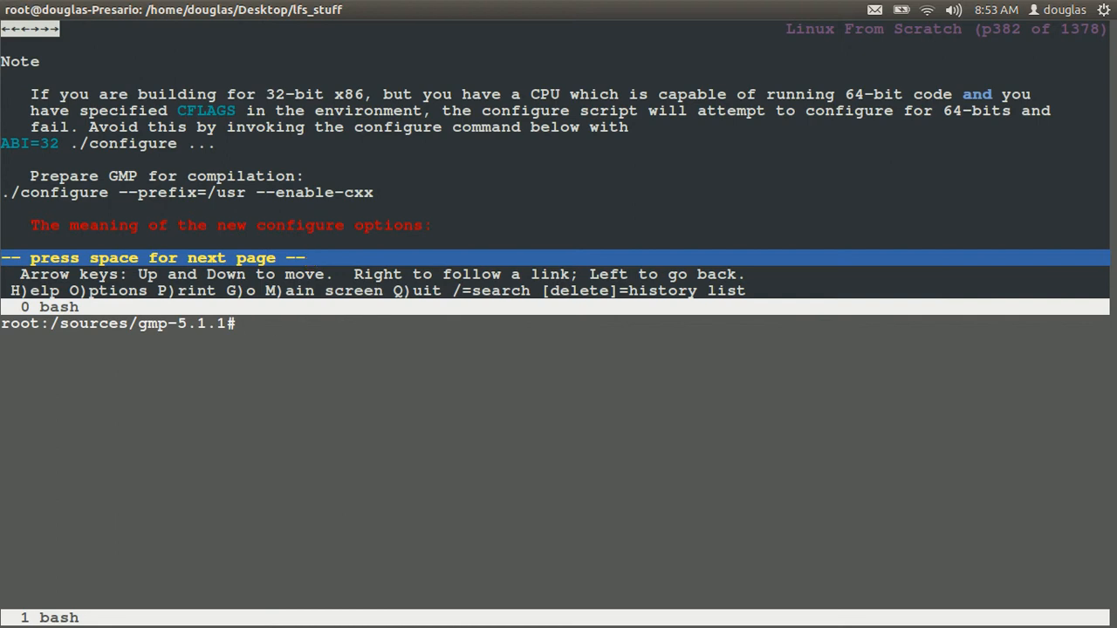
Compose ./configure --prefix=/usr --en at the prompt, heading toward --enable-cxx
text(./config)
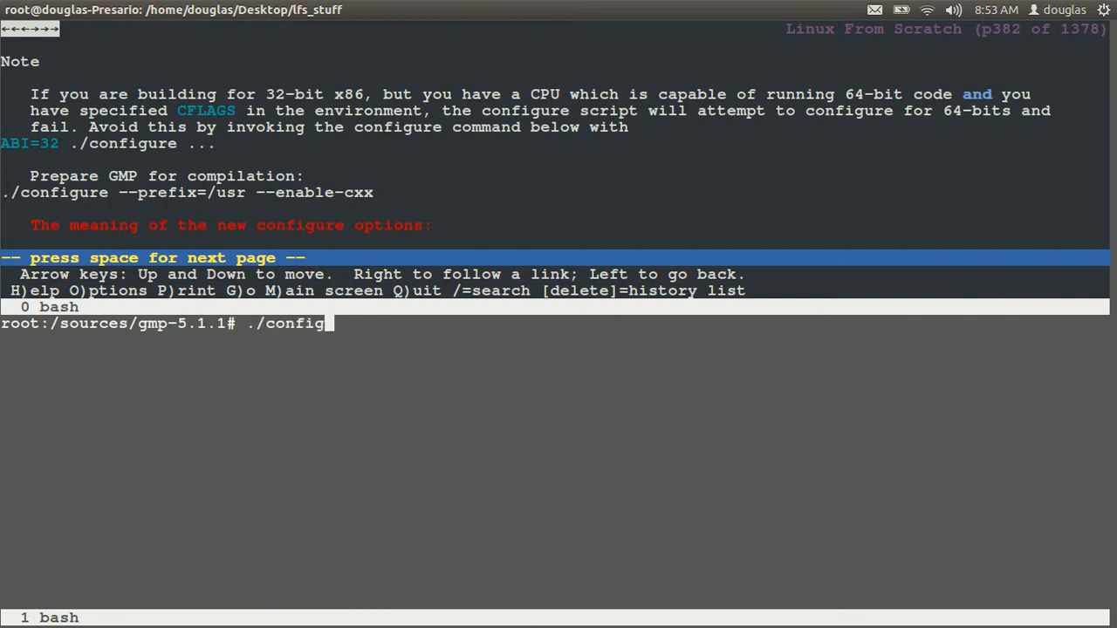
text(ure --p)
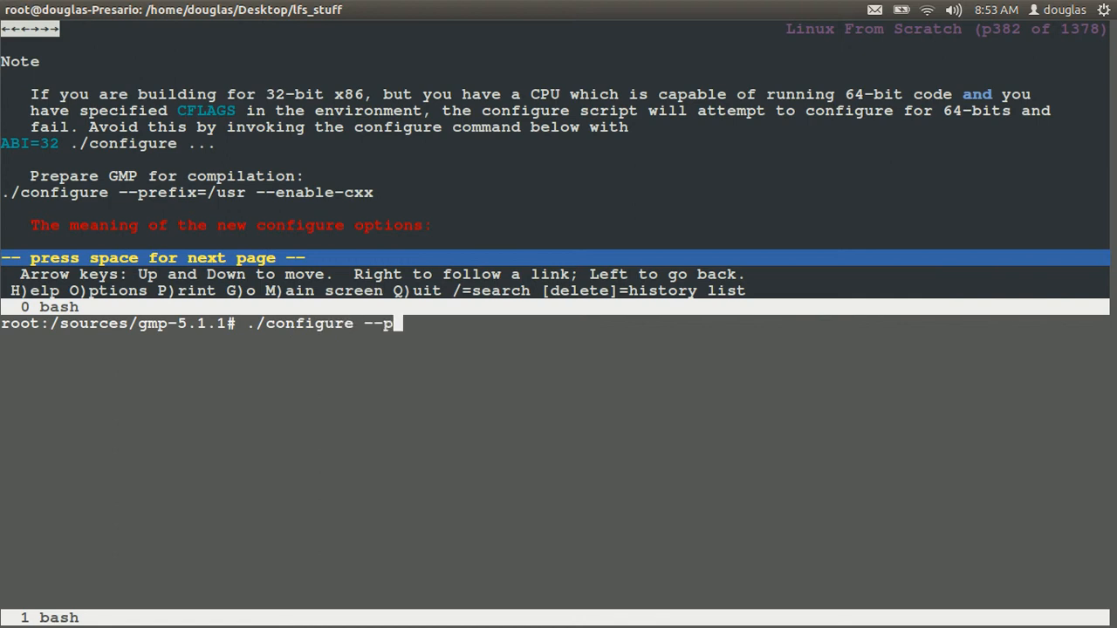
text(refix)
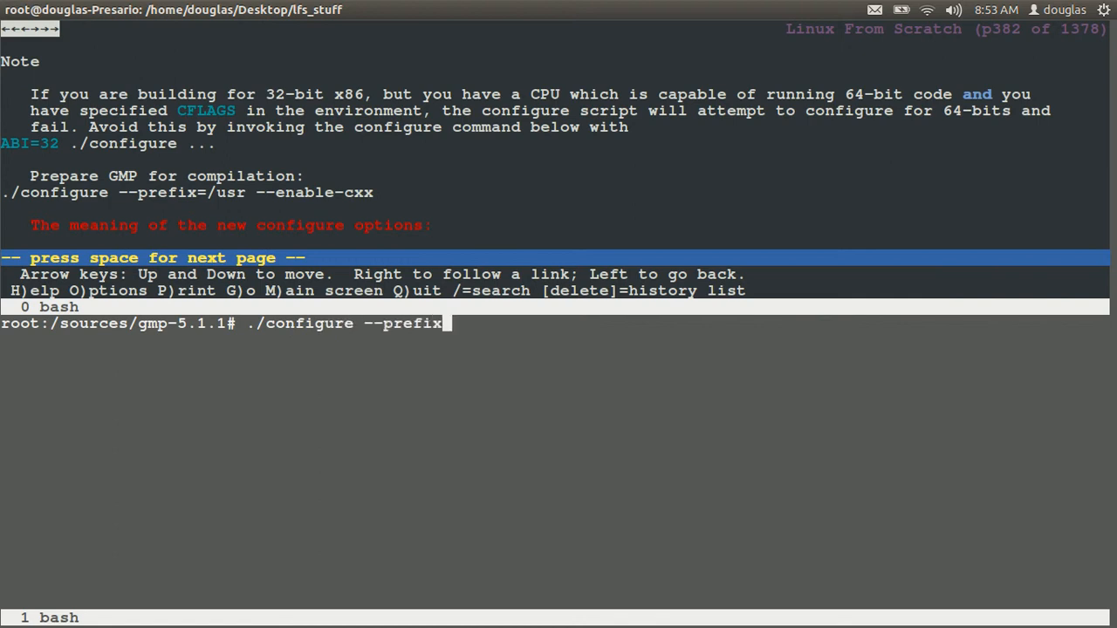
text(=/usr)
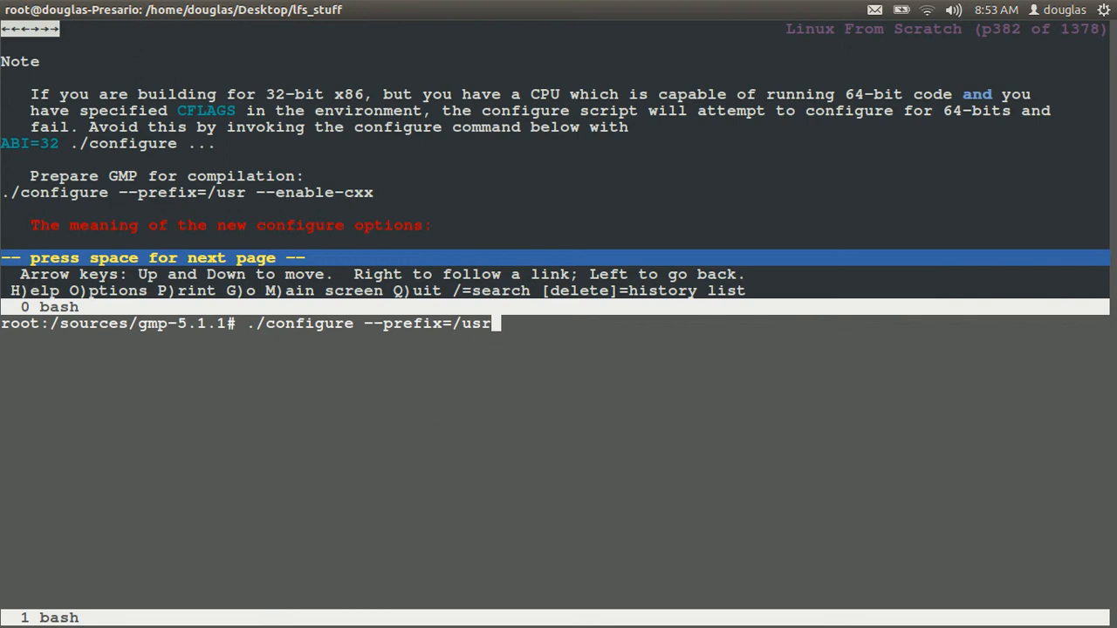
text(--en)
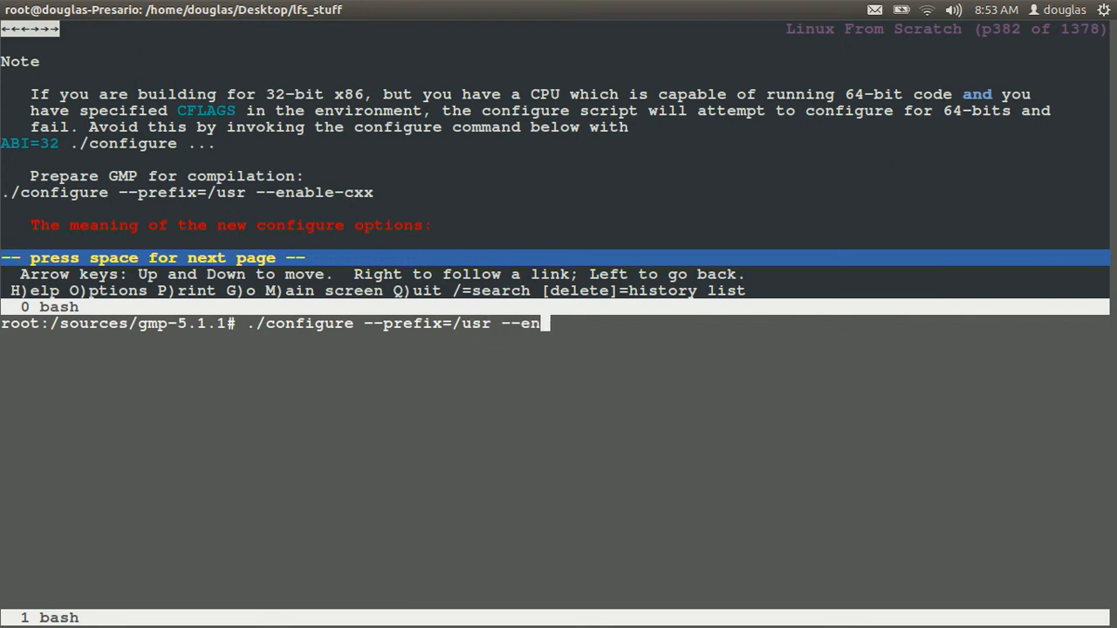
Finish the configure command as --prefix=/usr --enable-cxx and run it
text(able-)
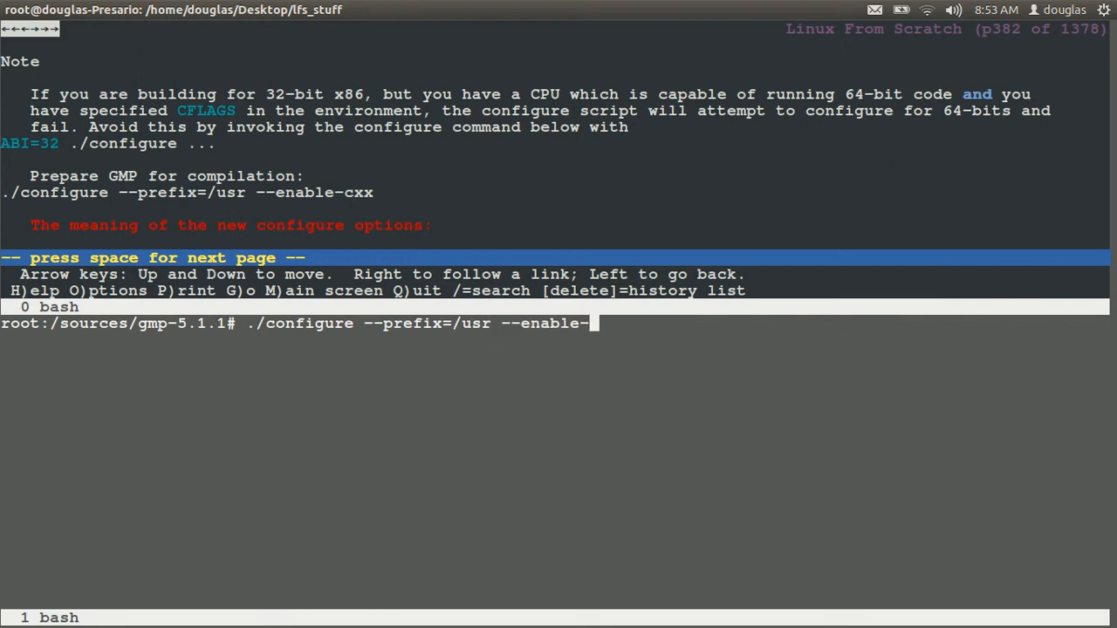
text(c)
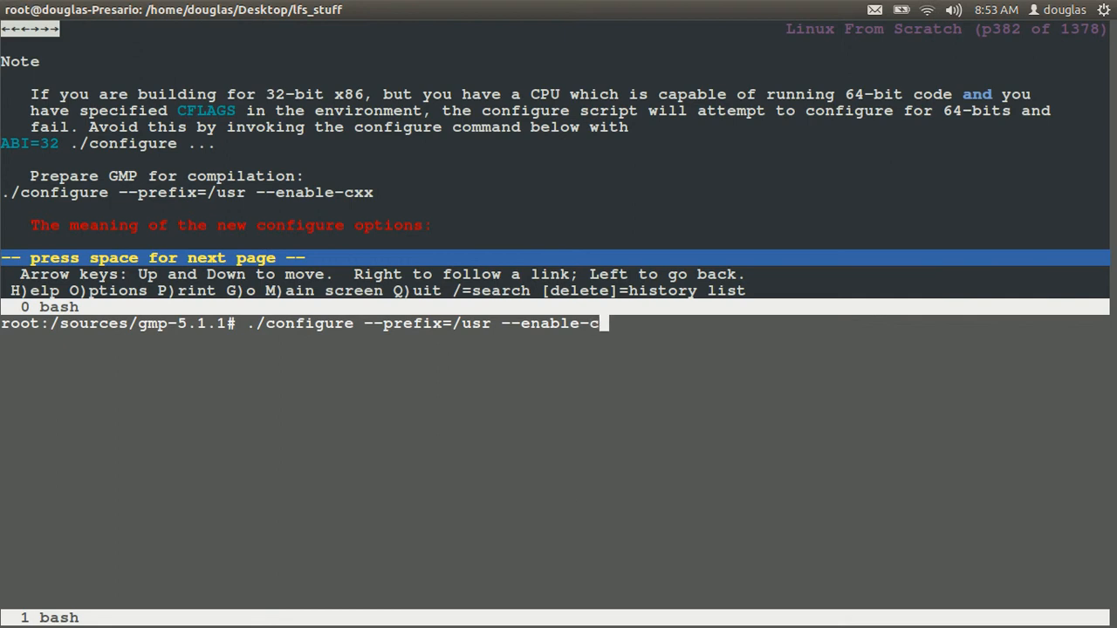
key(Return)
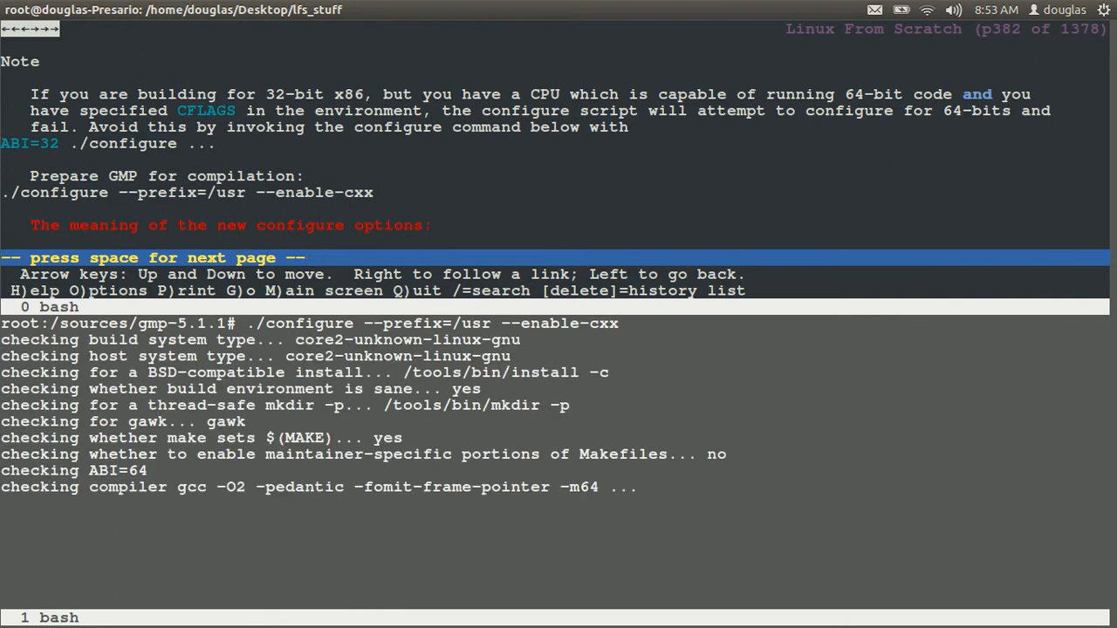
key(space)
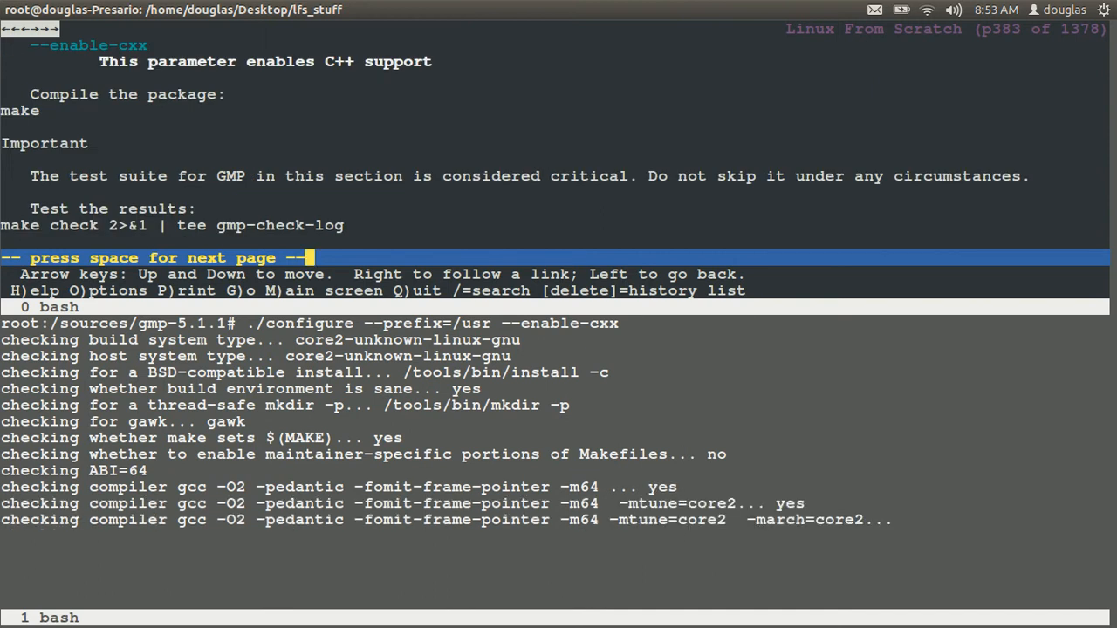
key(space)
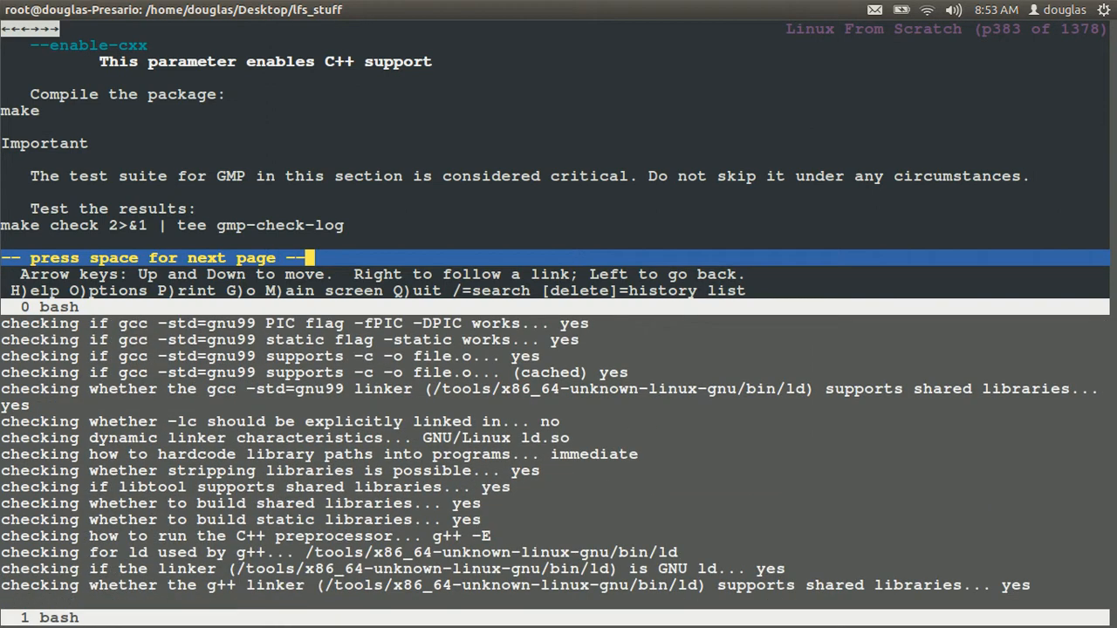
Read ahead in the book to GMP's compile and test instructions while configure finishes
scroll(down, 3)
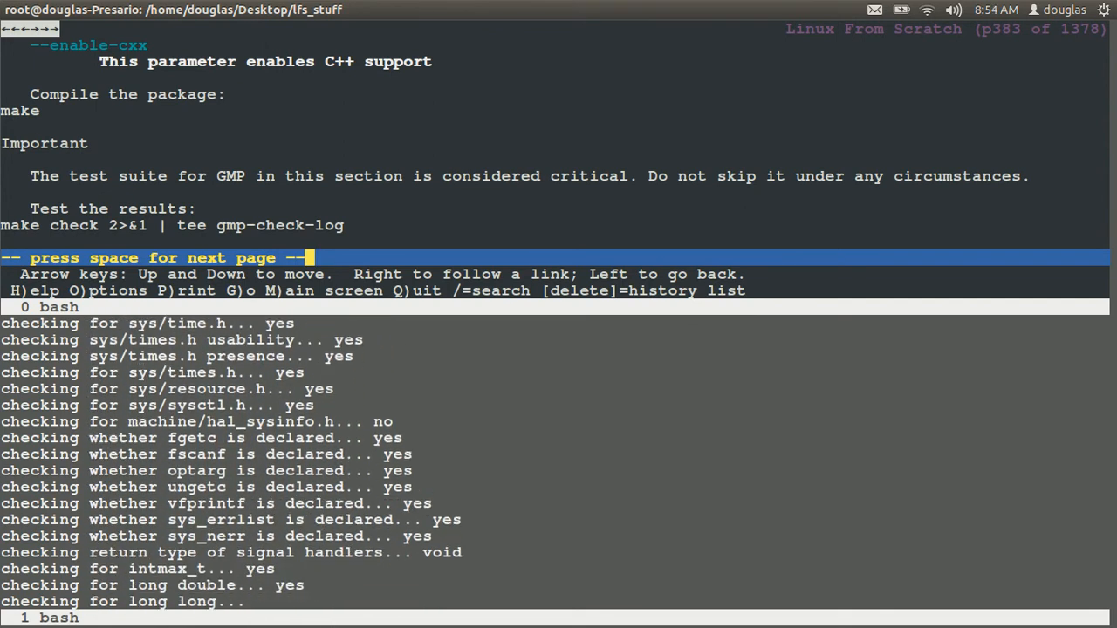
scroll(down, 3)
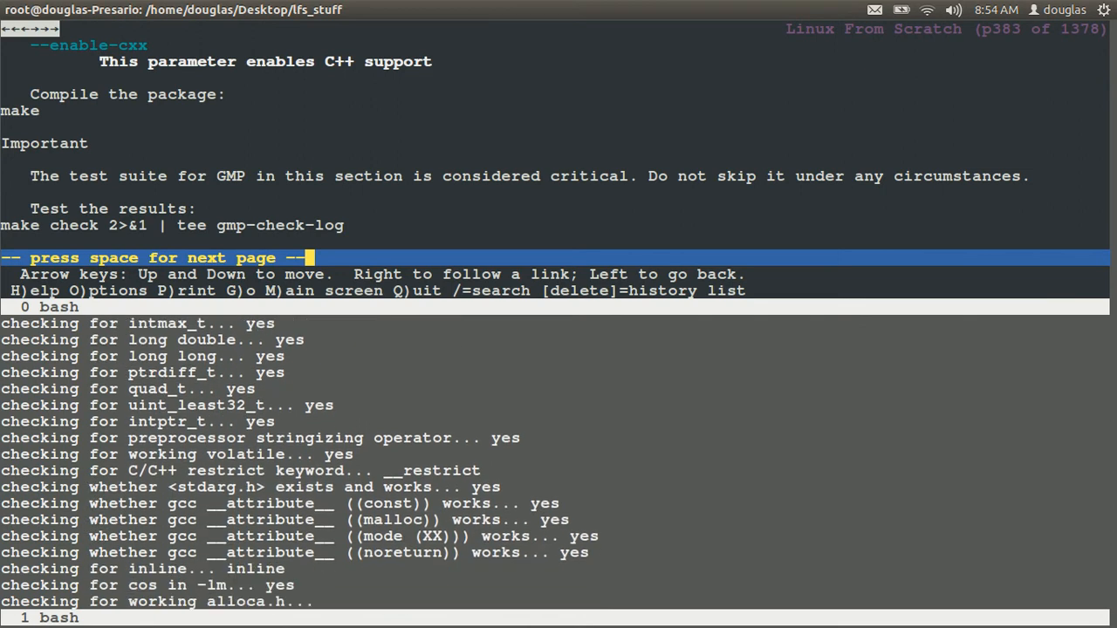
scroll(down, 3)
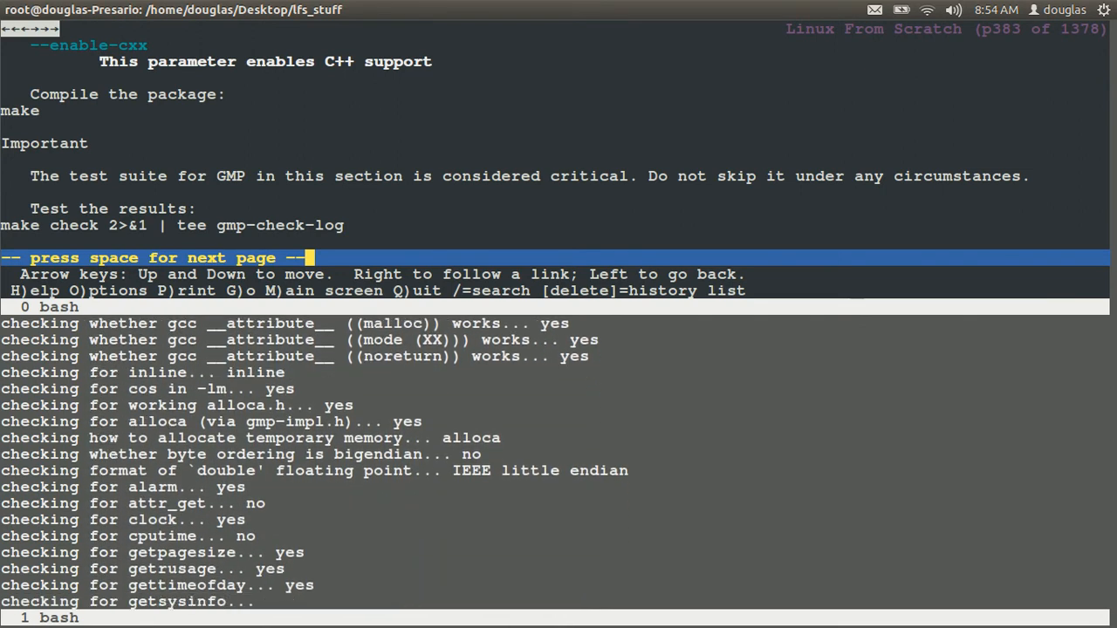
scroll(down, 3)
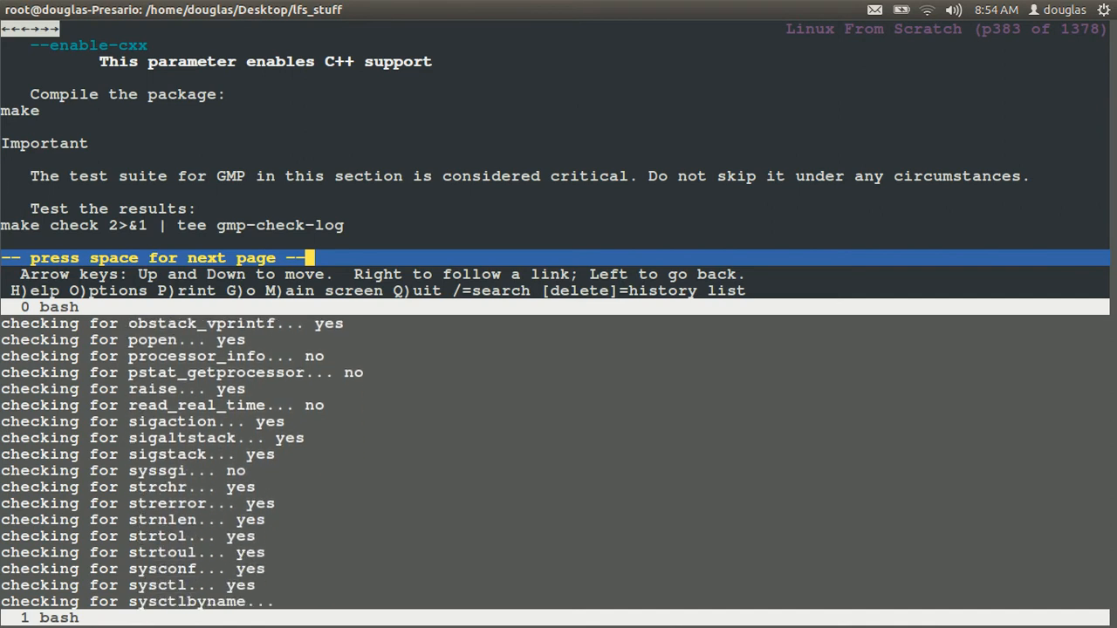
scroll(down, 3)
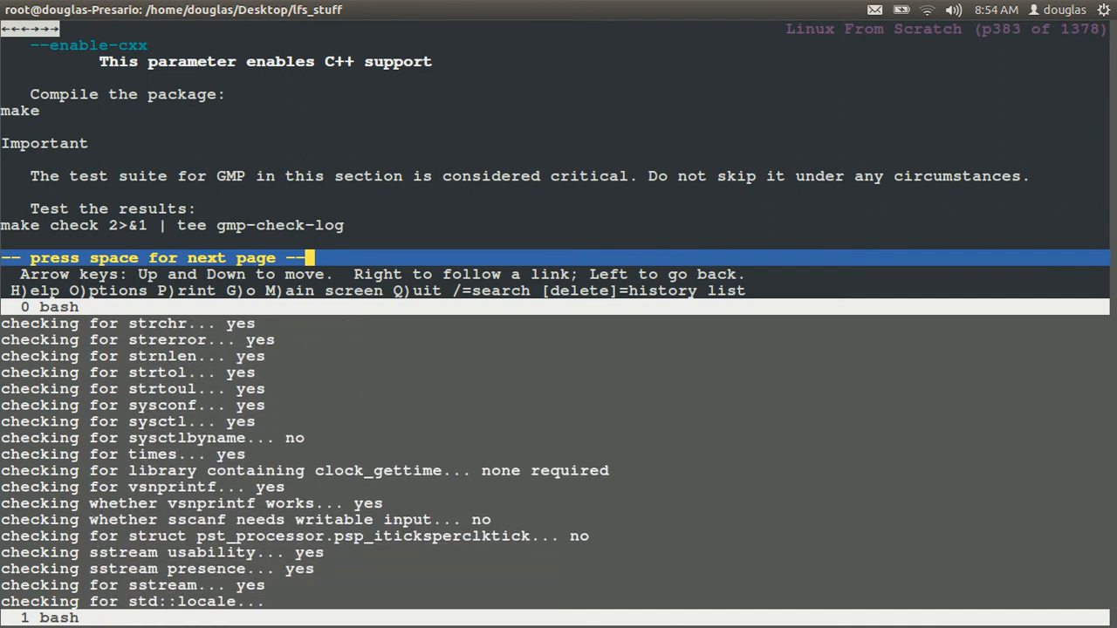
scroll(down, 3)
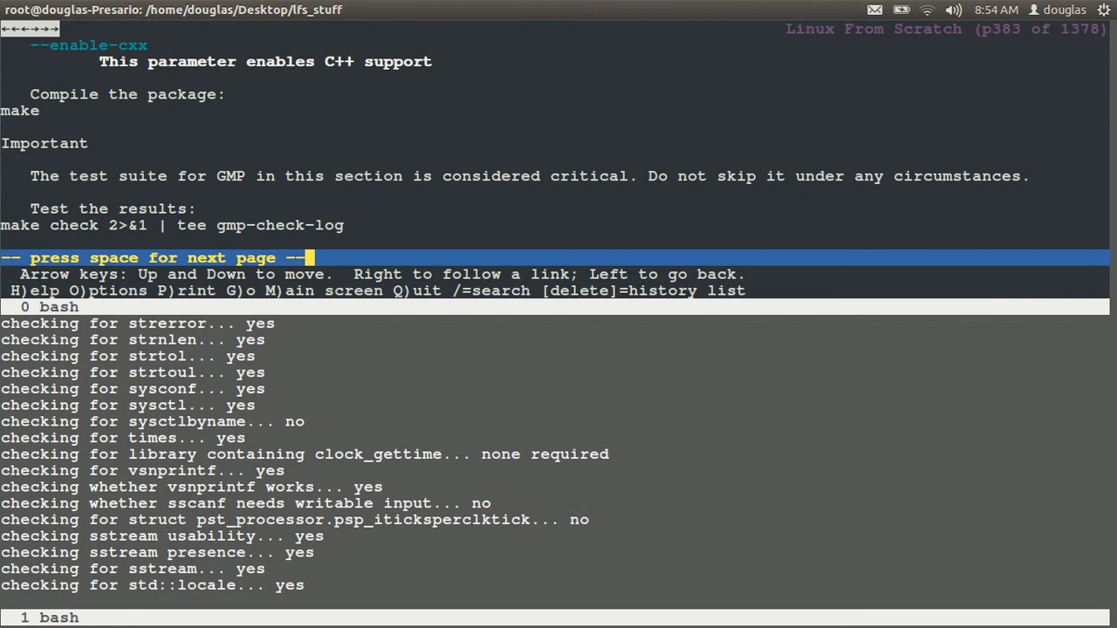
scroll(down, 3)
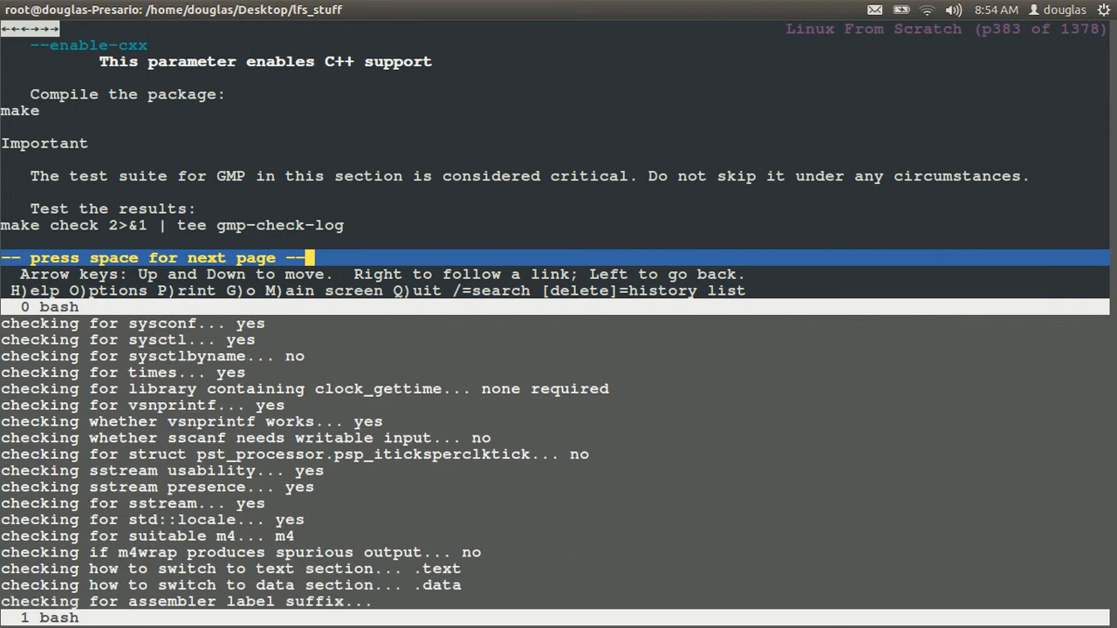
scroll(down, 3)
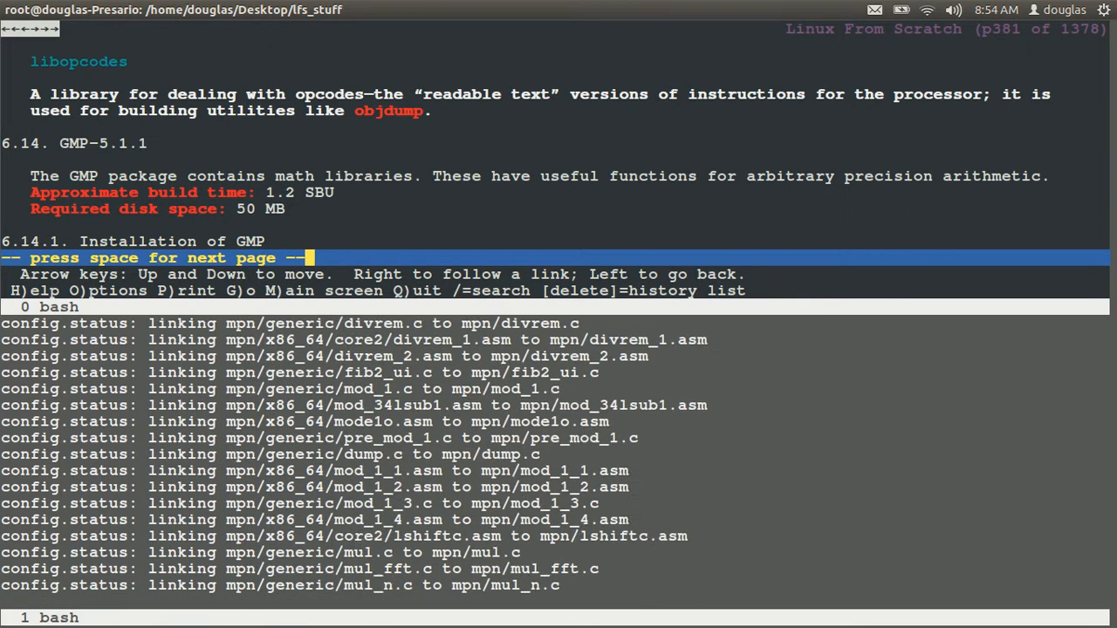
key(space)
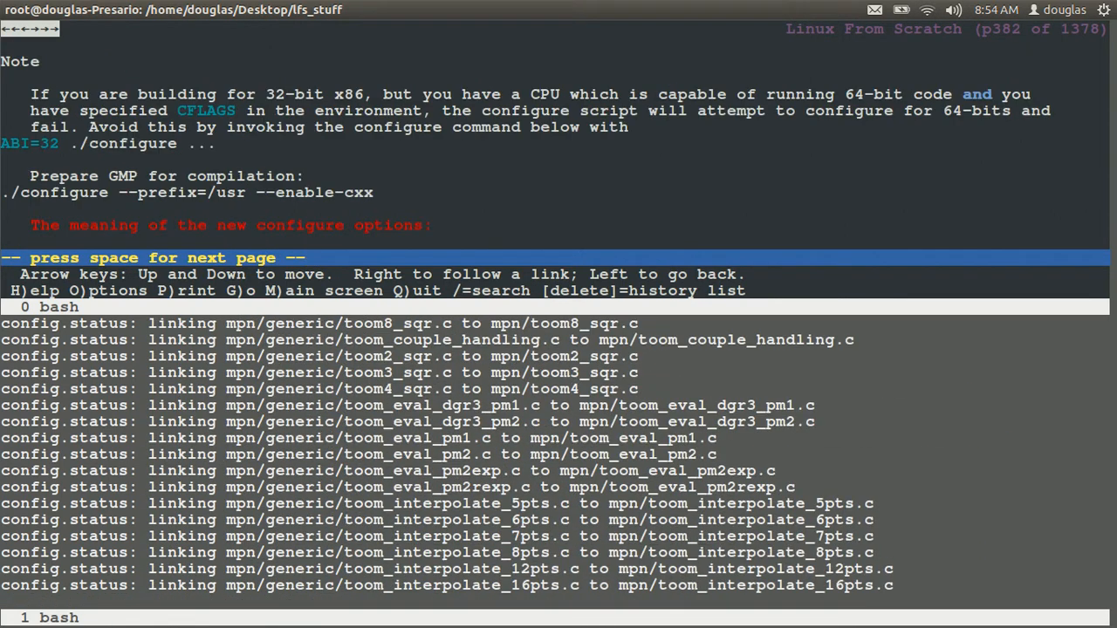
key(space)
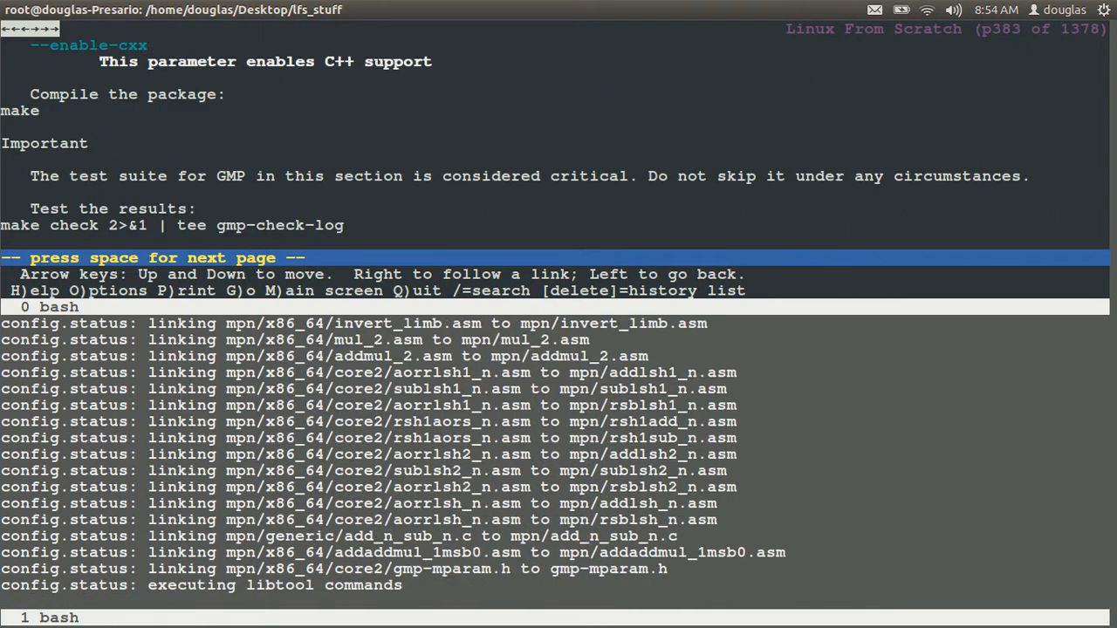
scroll(down, 3)
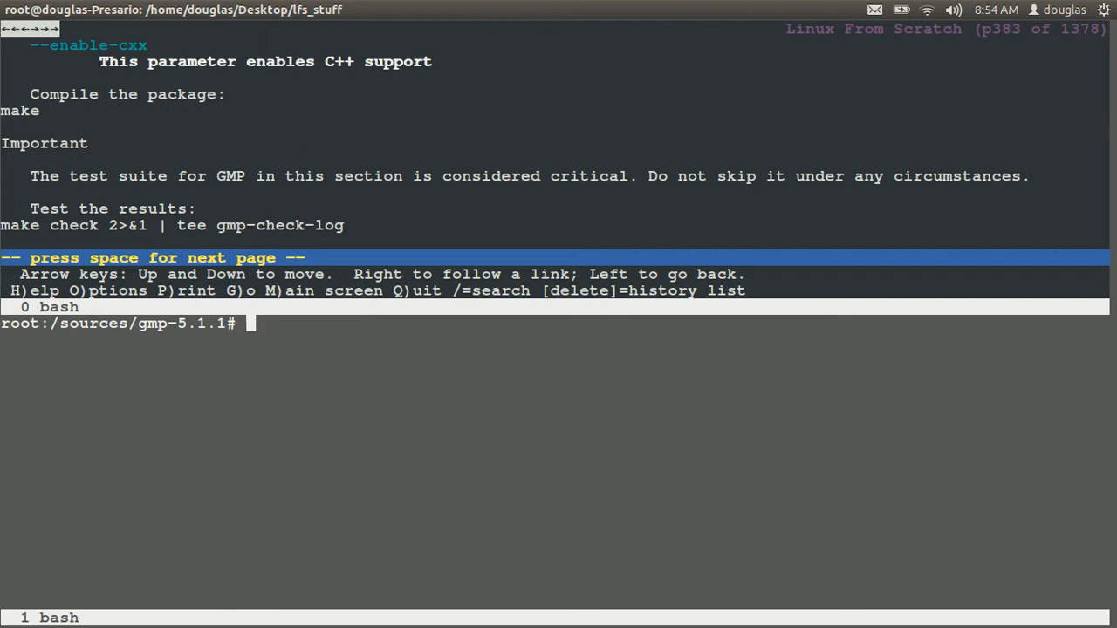
Start make && make check 2>&1 | tee gmp-check-log to build GMP and log its tests
text(make)
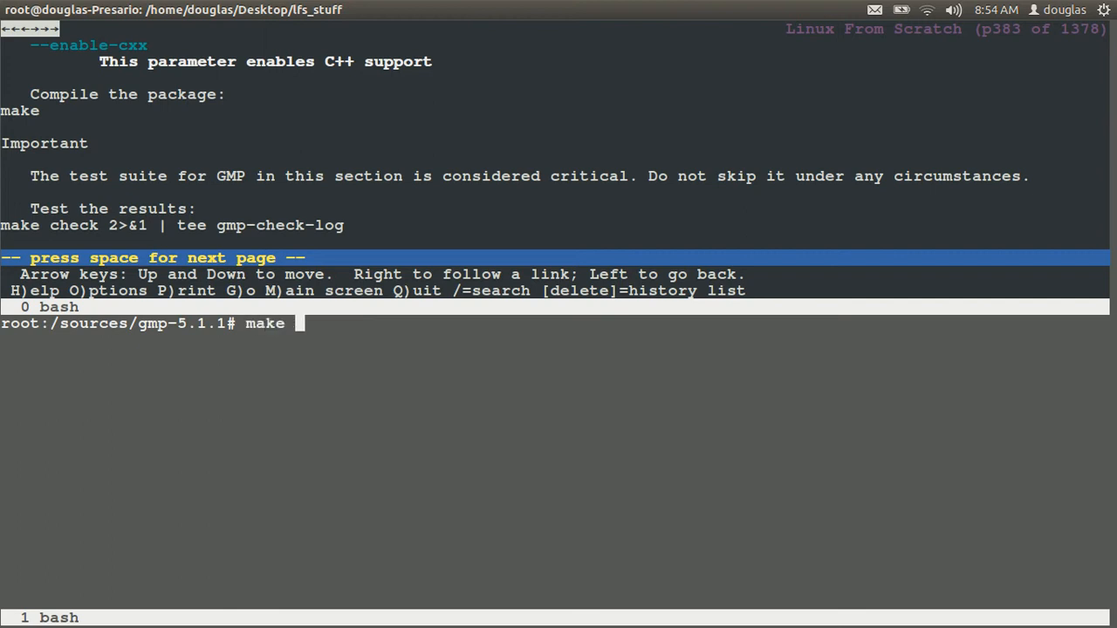
text(&& ma)
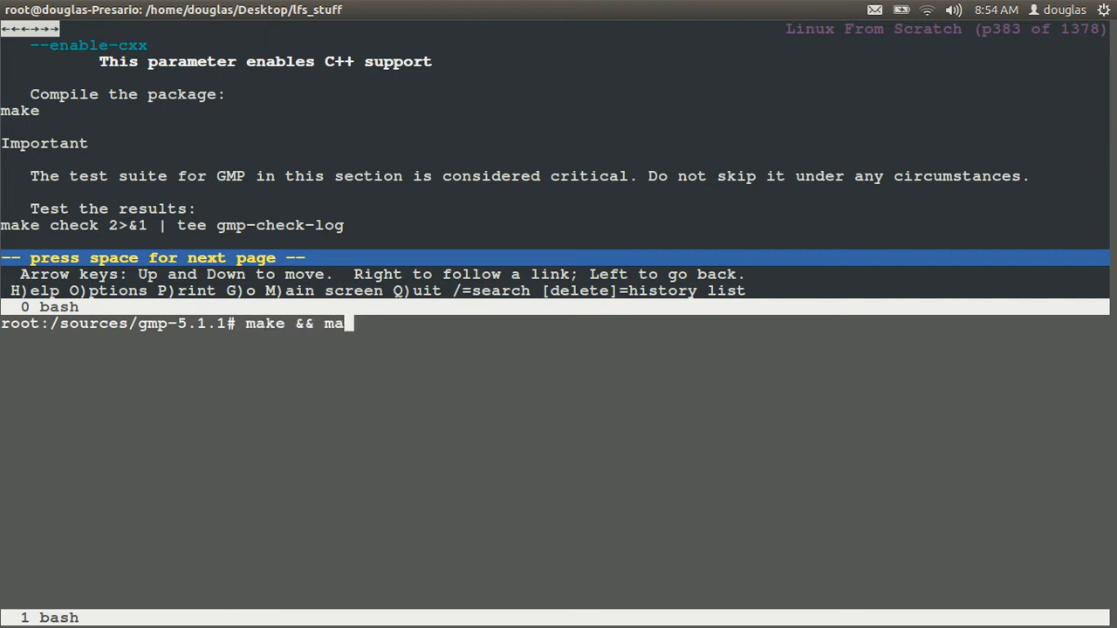
text(ke che)
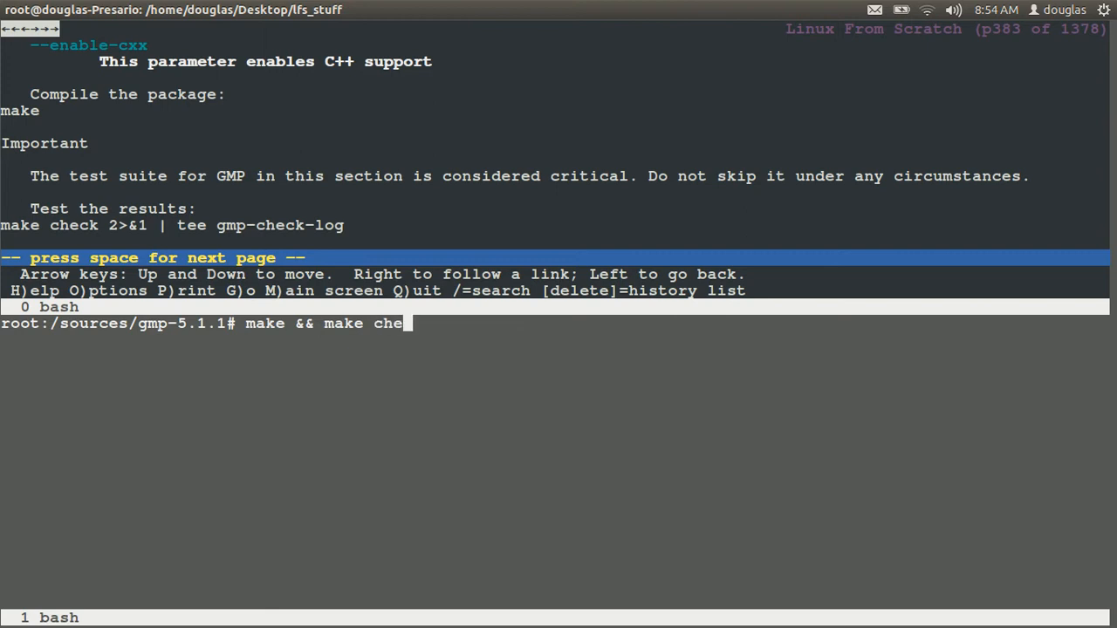
text(ck @>&)
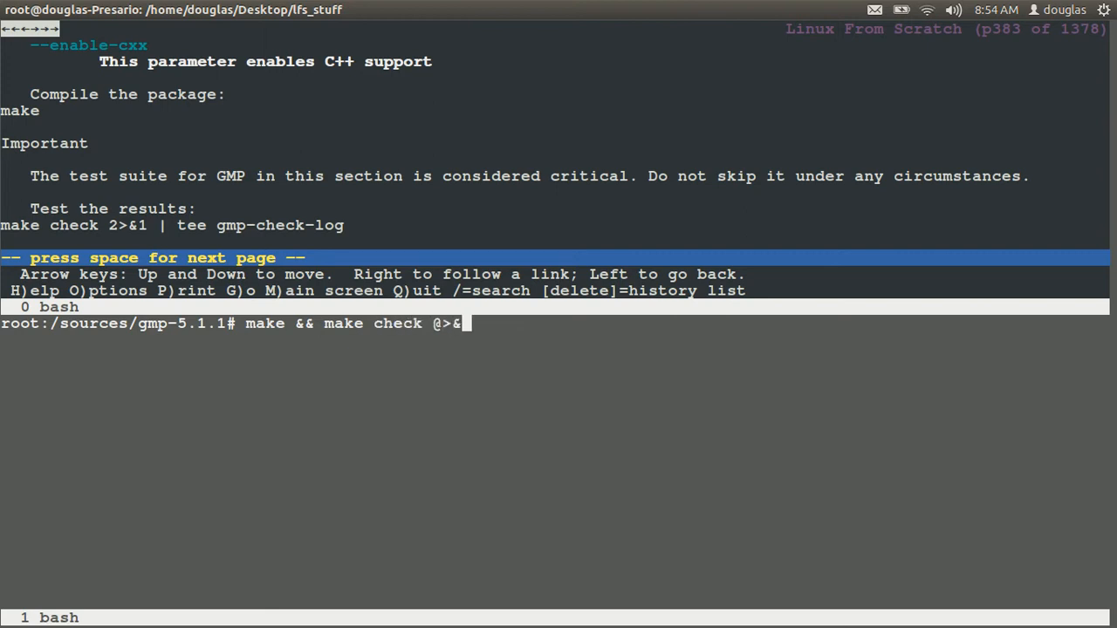
key(BackSpace)
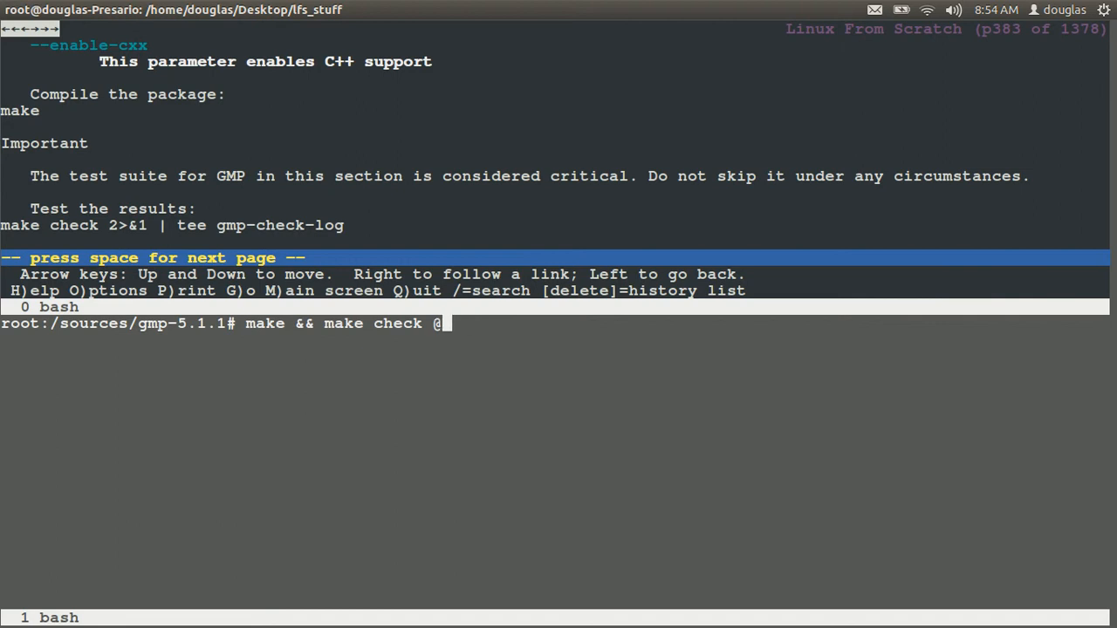
key(BackSpace)
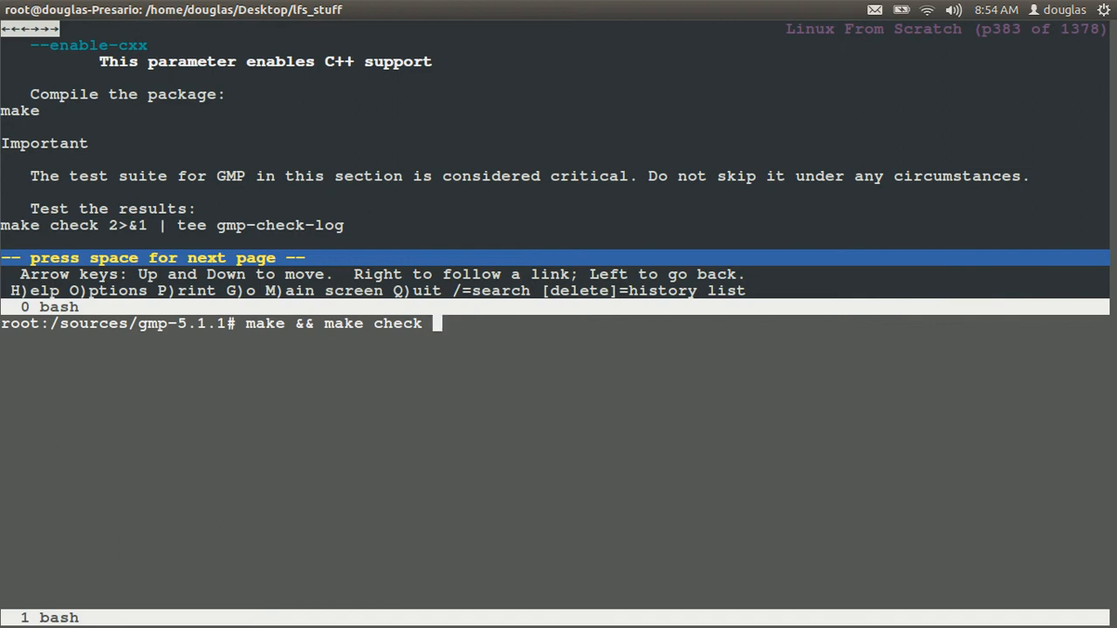
text(2)
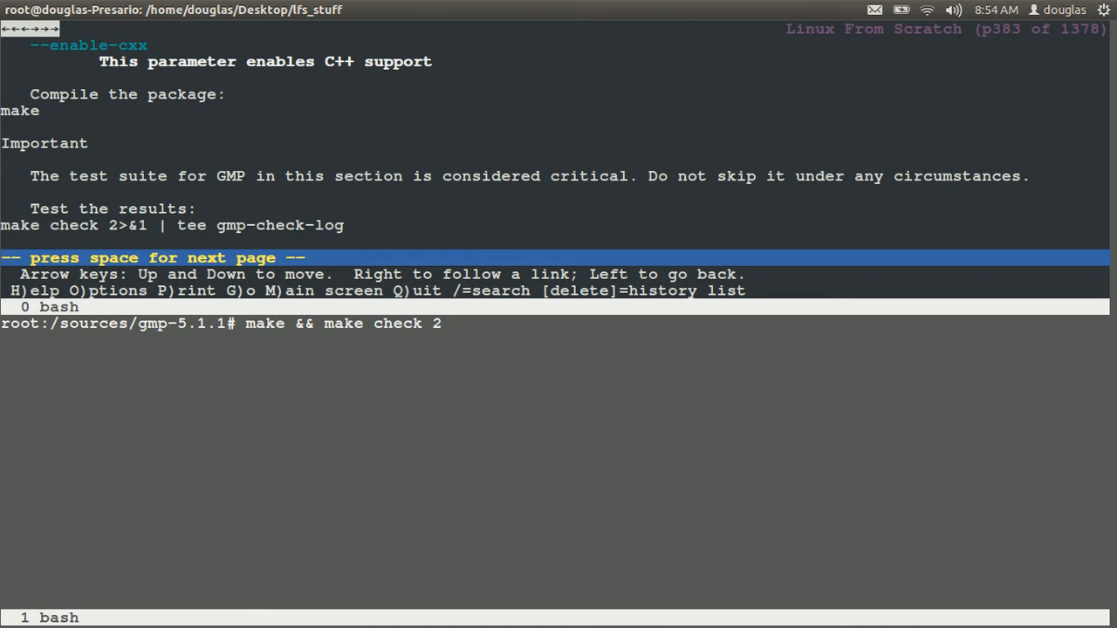
text(>&1 |)
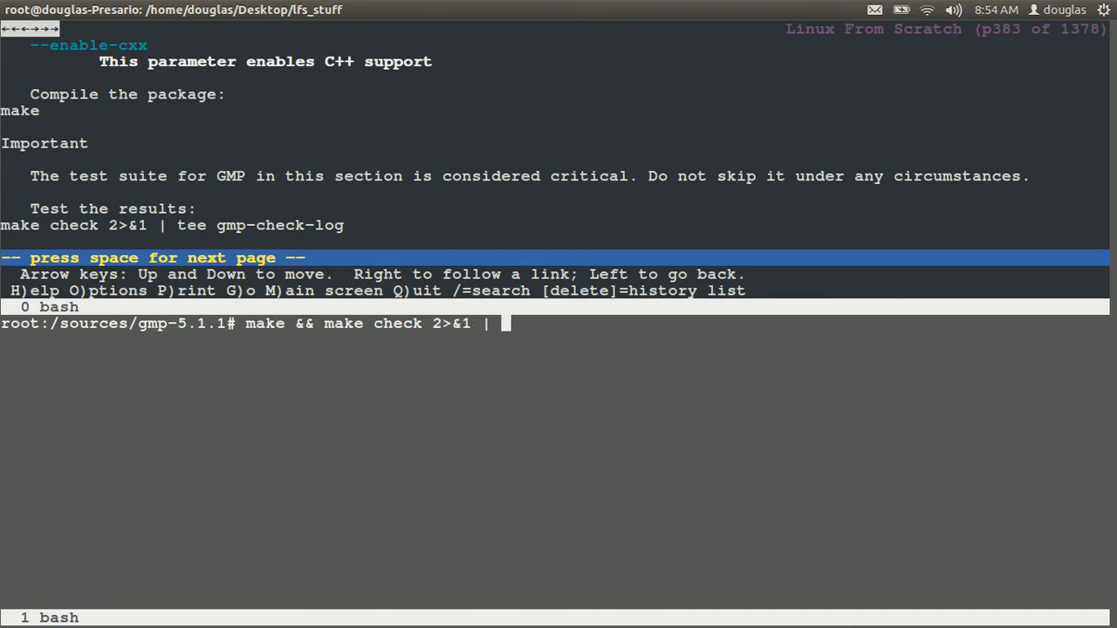
text(tee)
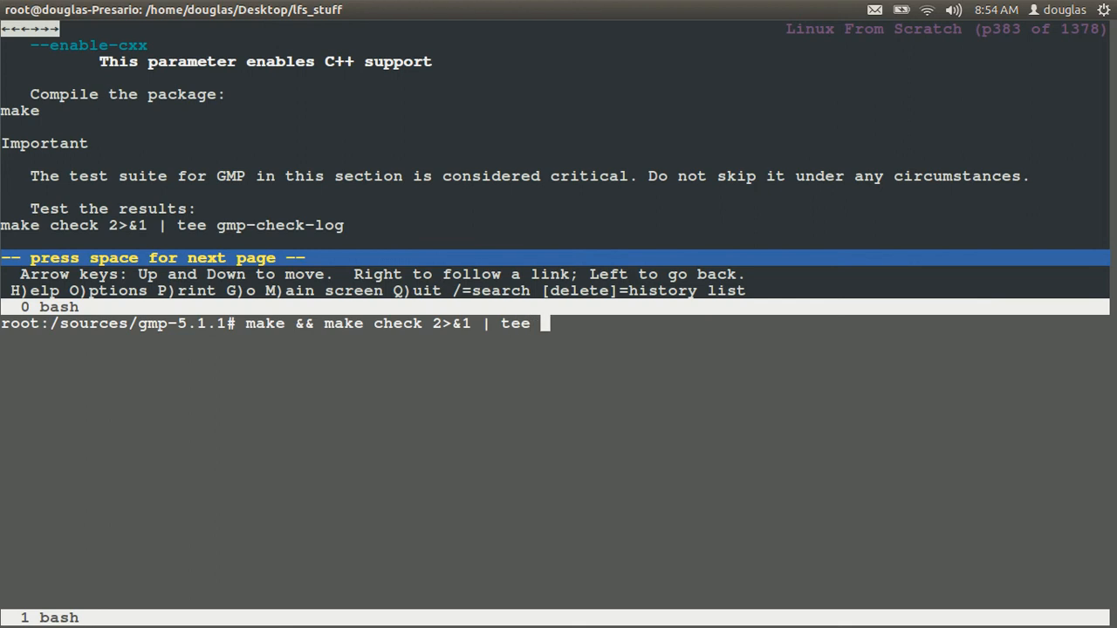
text(gmp-)
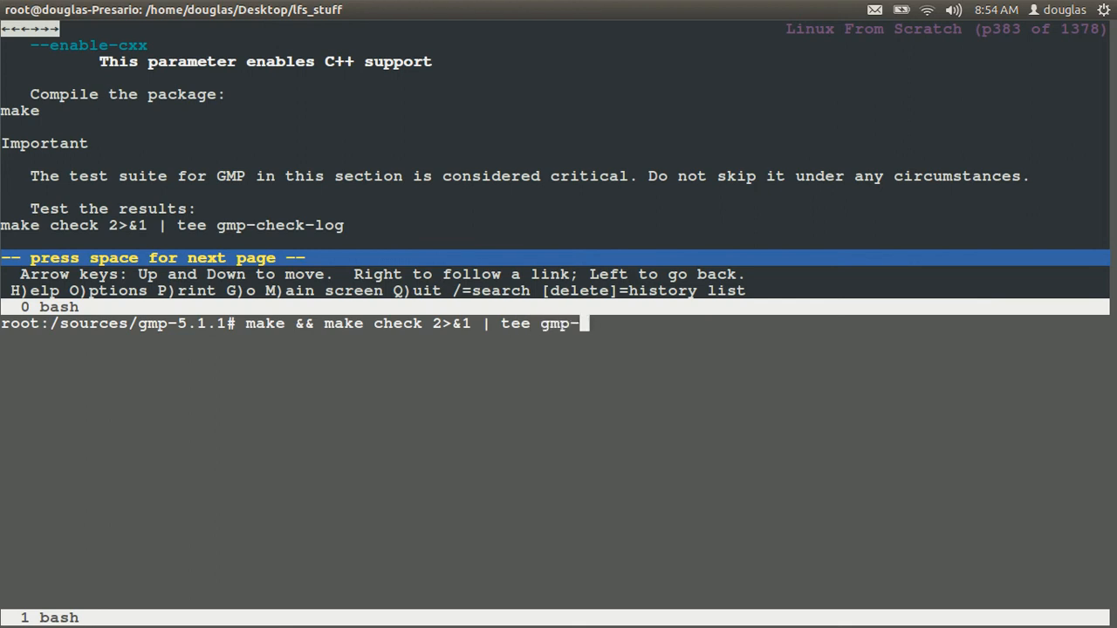
text(check)
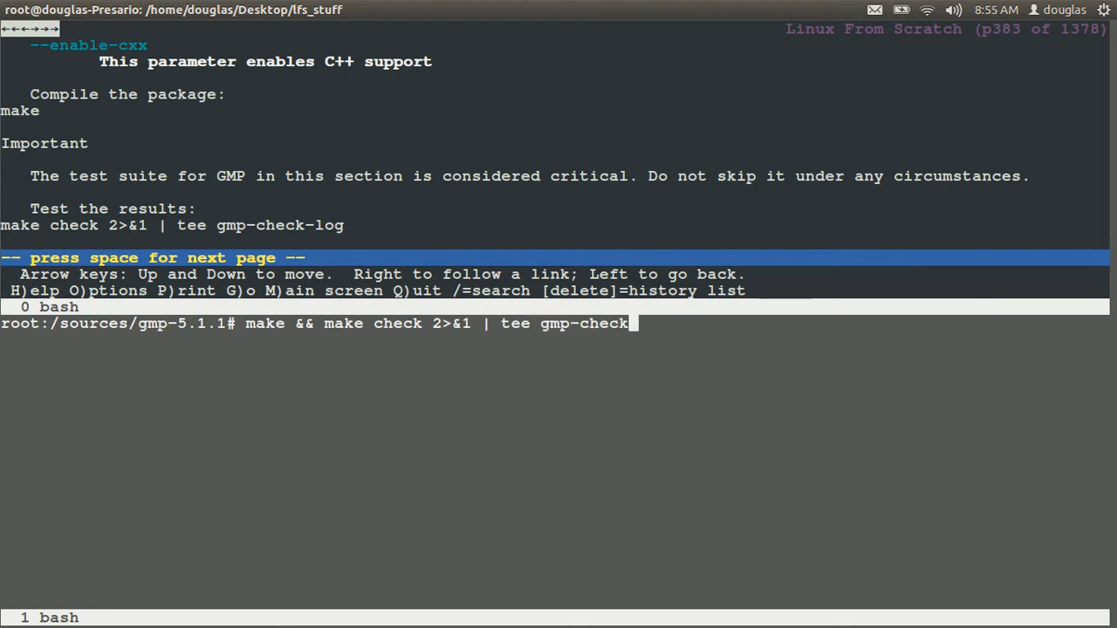
text(-log)
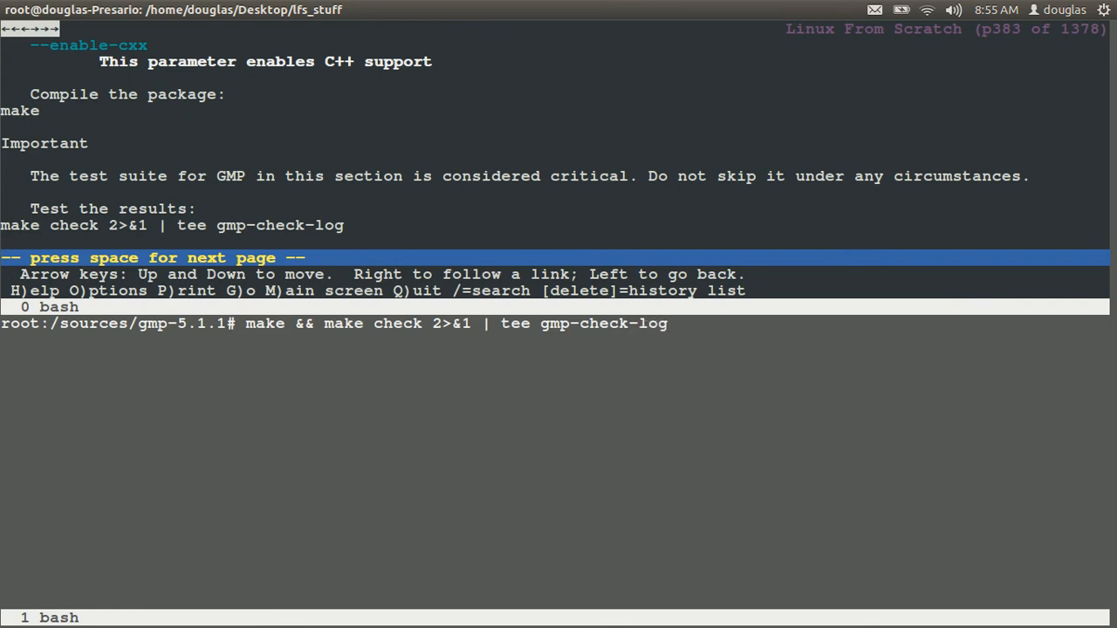
key(Return)
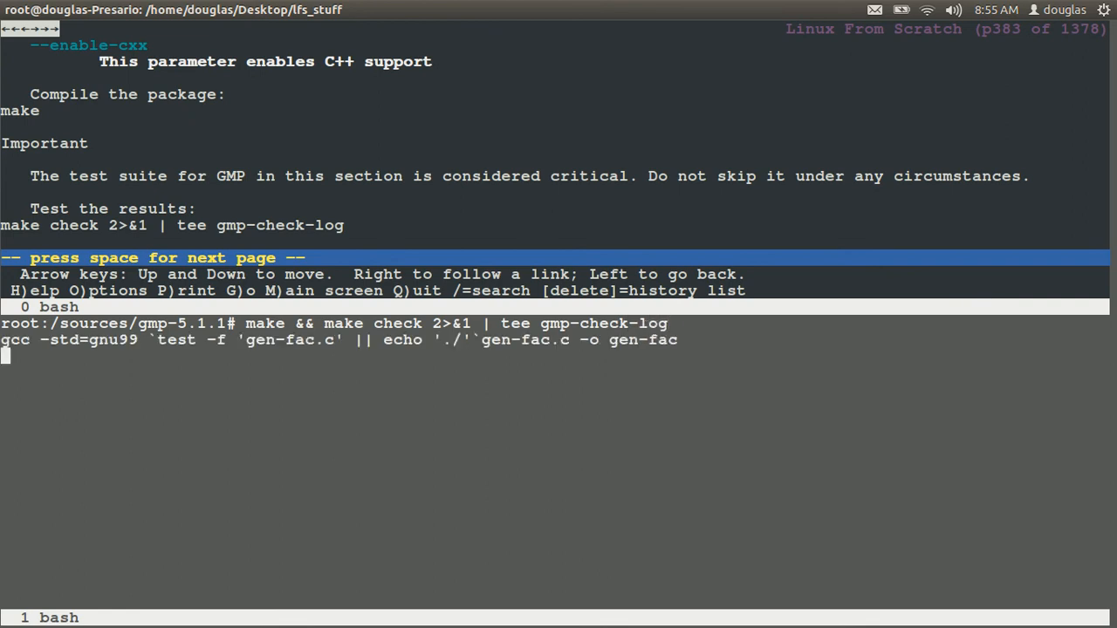